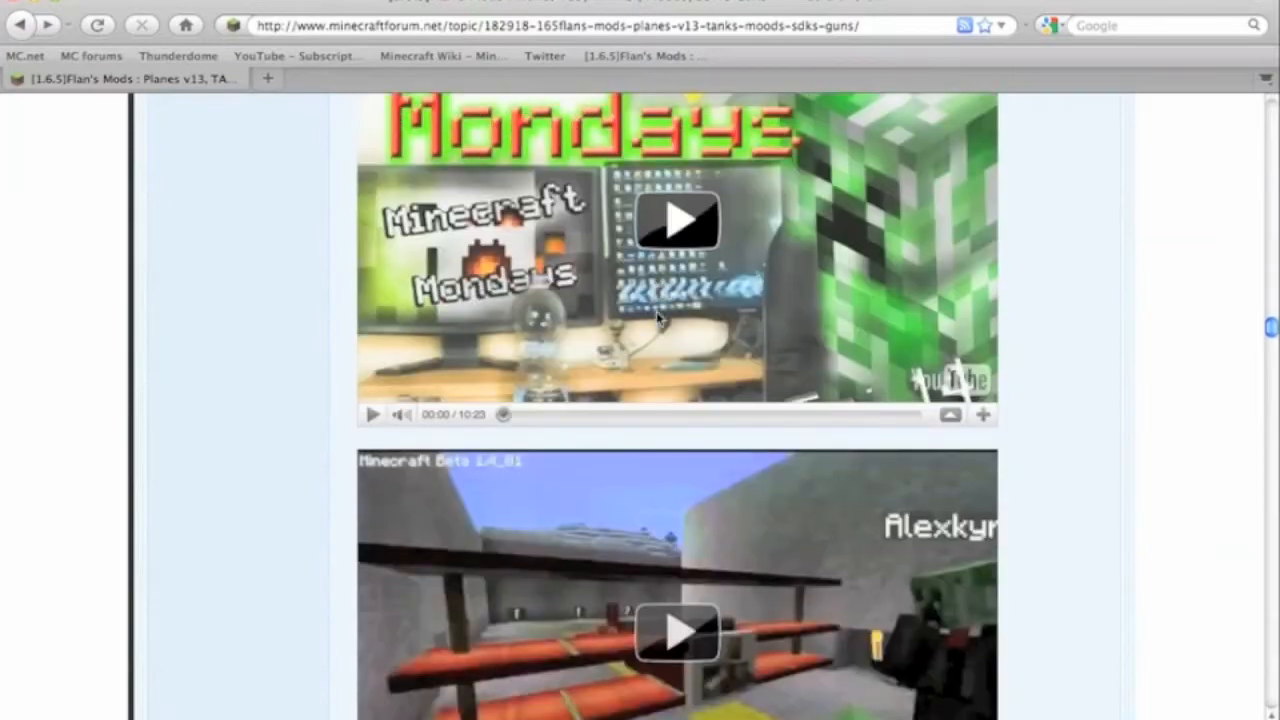
Step: Scroll the Flan's Mods forum thread down to the 1.6.5 Version 13 installation list
scroll(down, 3)
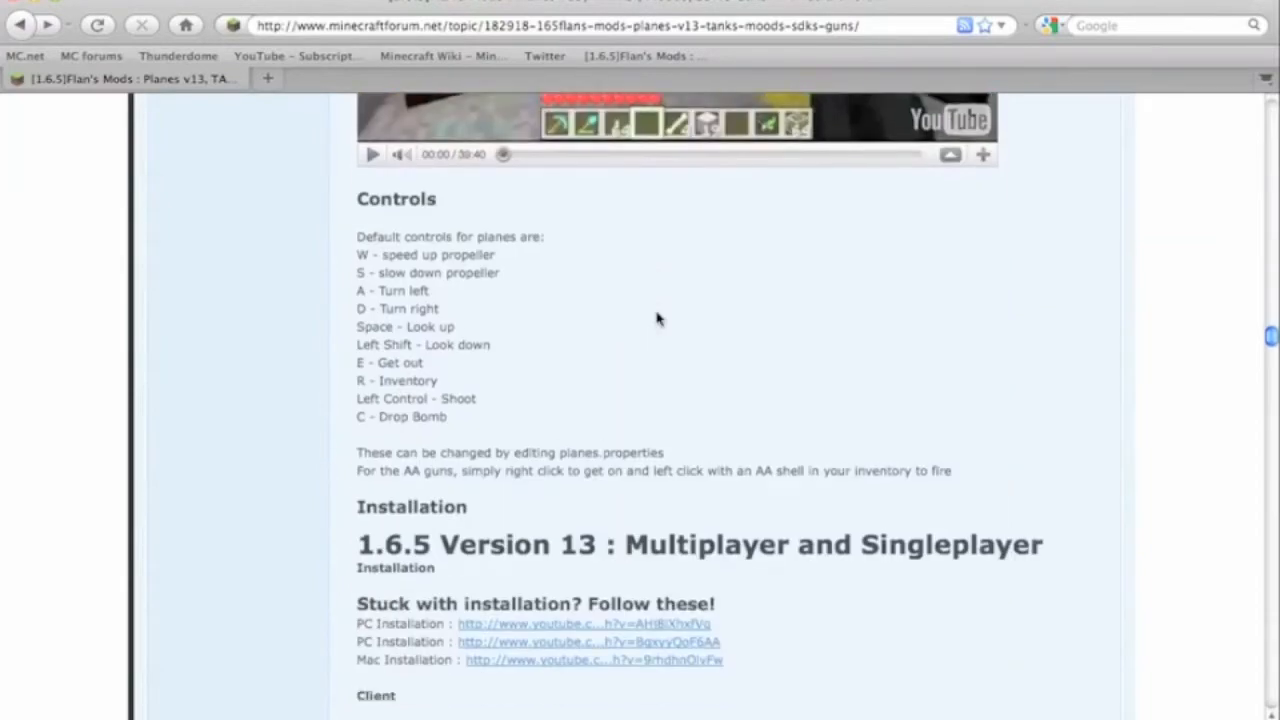
scroll(down, 3)
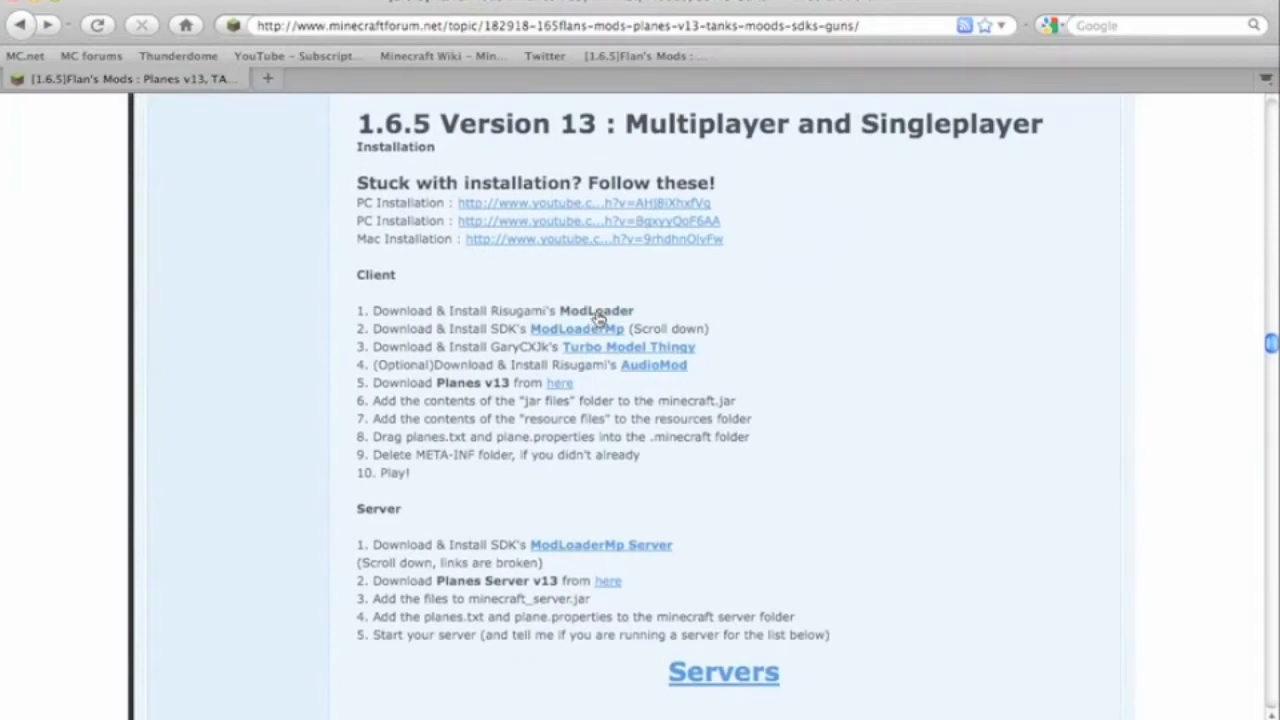
mouse_move(588, 330)
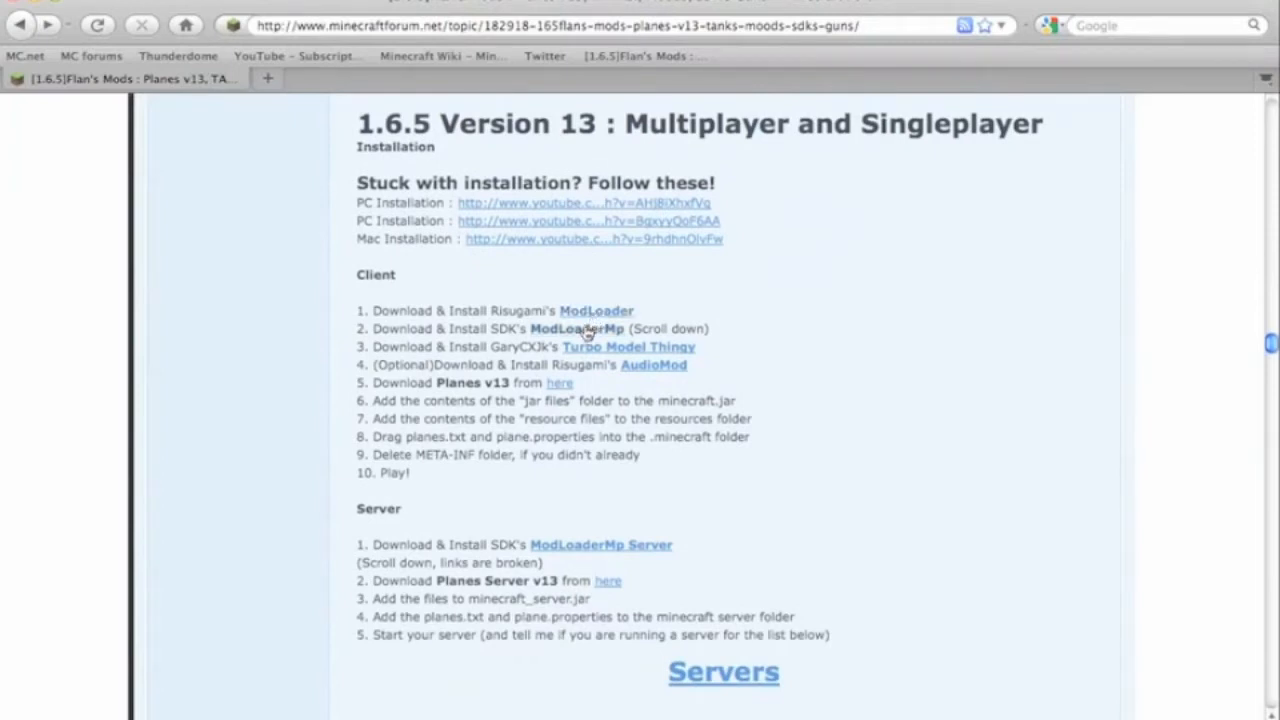
mouse_move(628, 346)
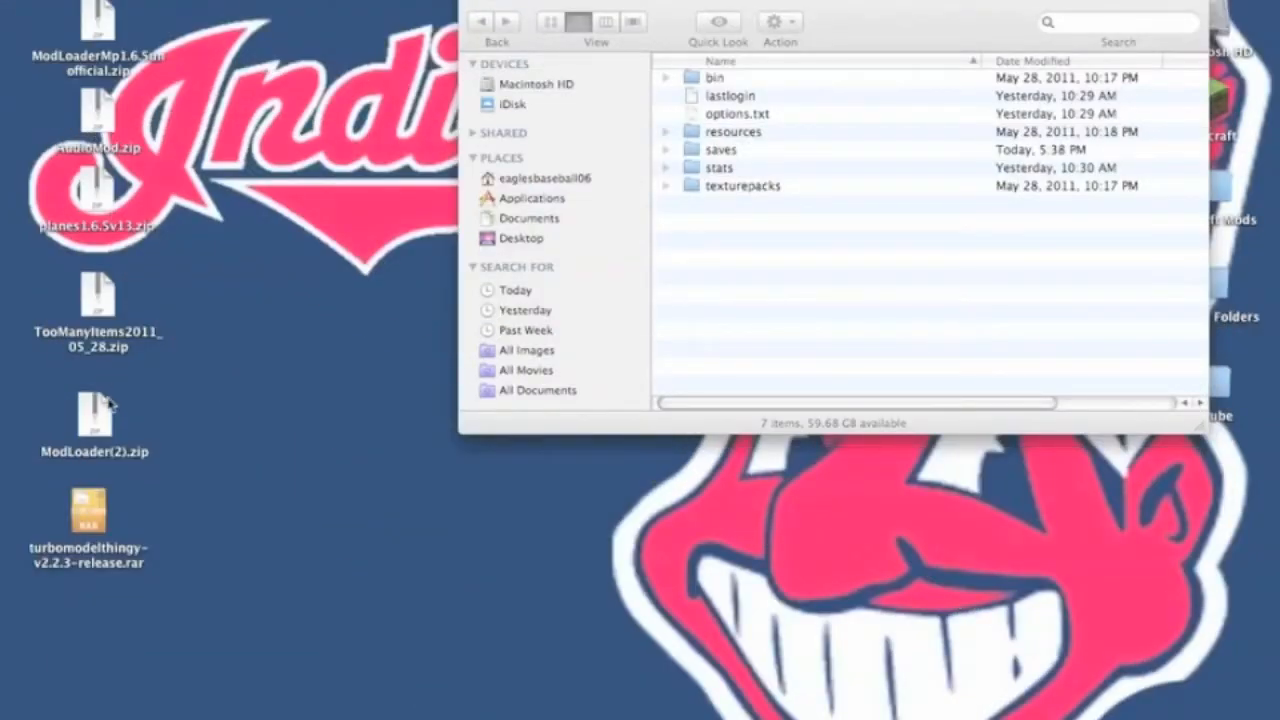
Step: Extract ModLoader(2).zip on the desktop and select all of its class files
click(96, 420)
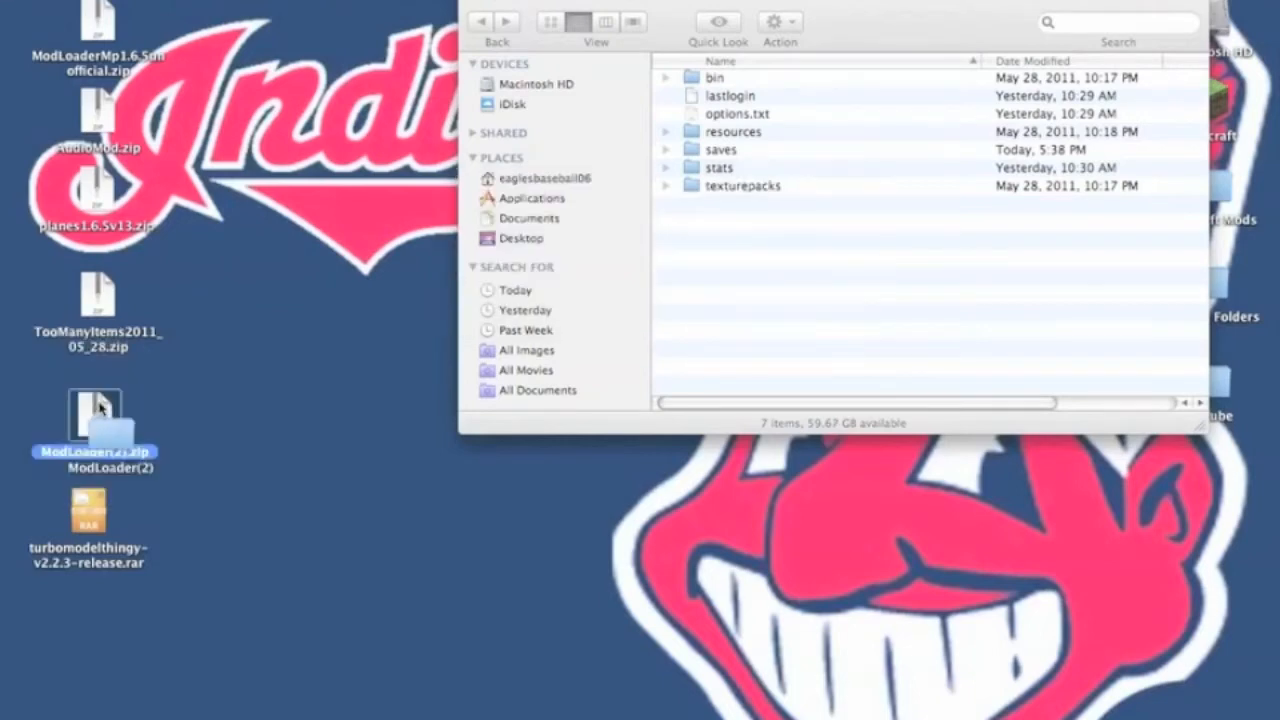
drag(96, 424, 236, 430)
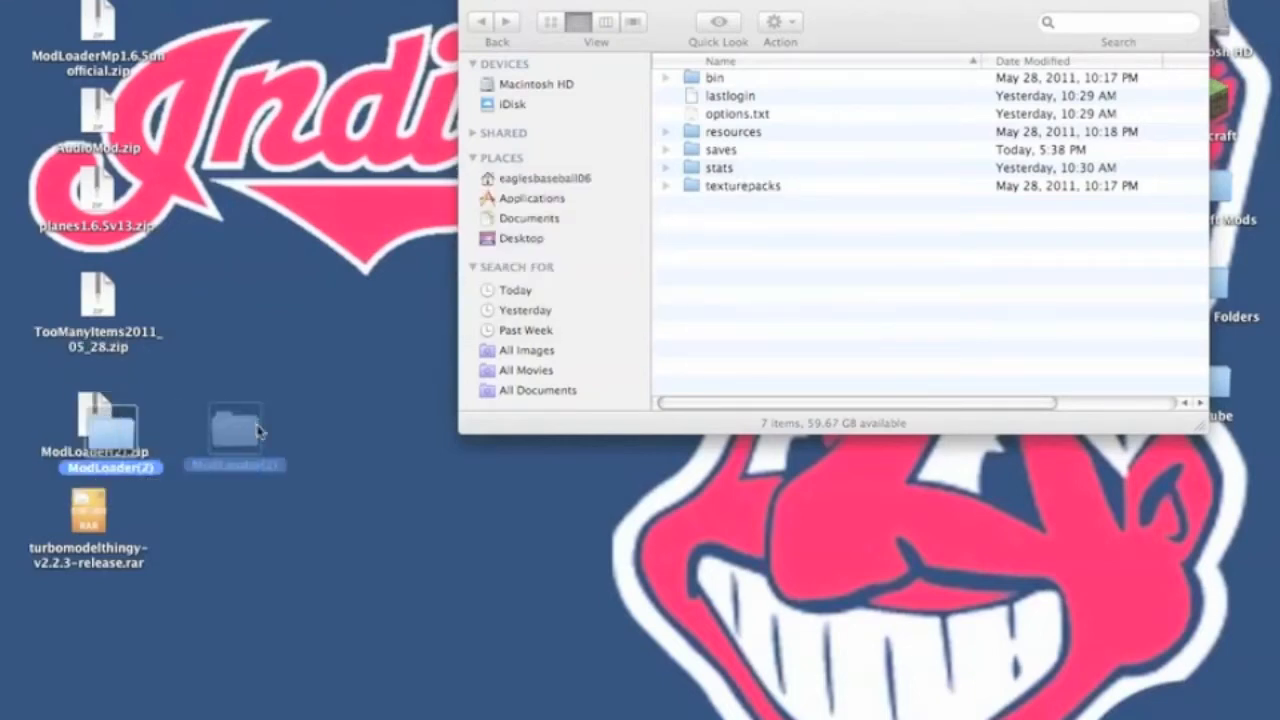
double_click(236, 430)
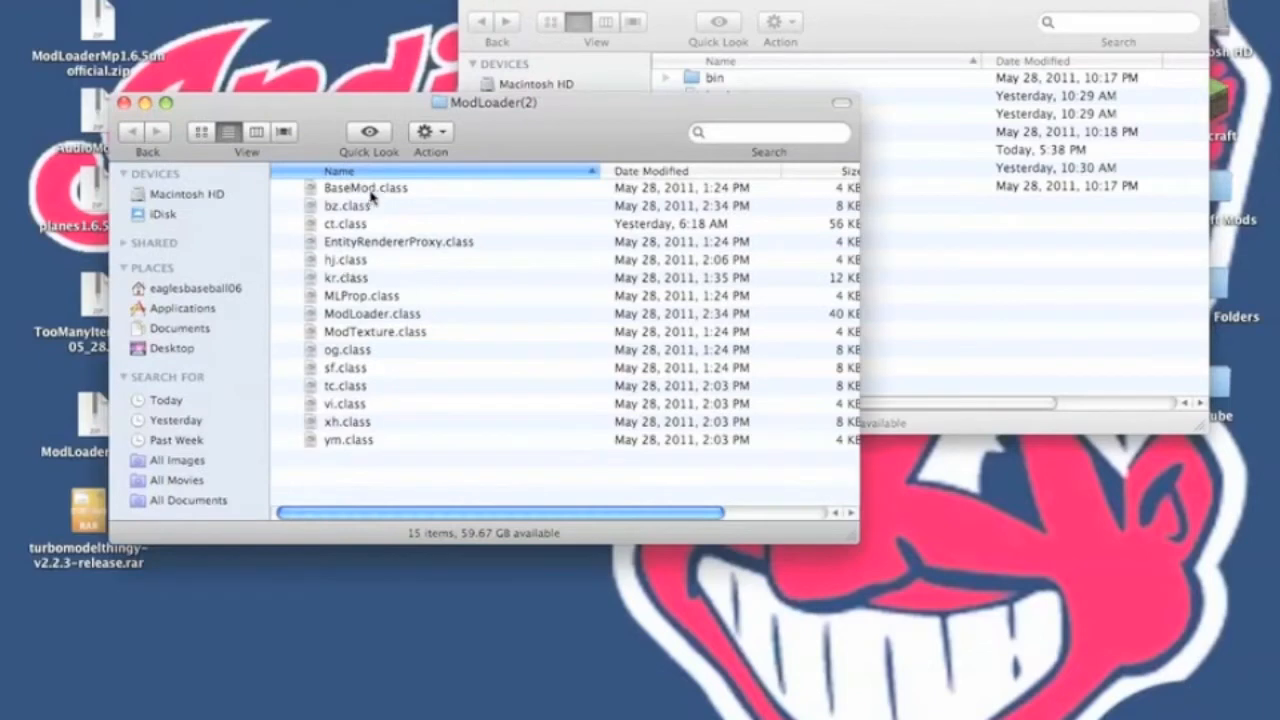
key(cmd+a)
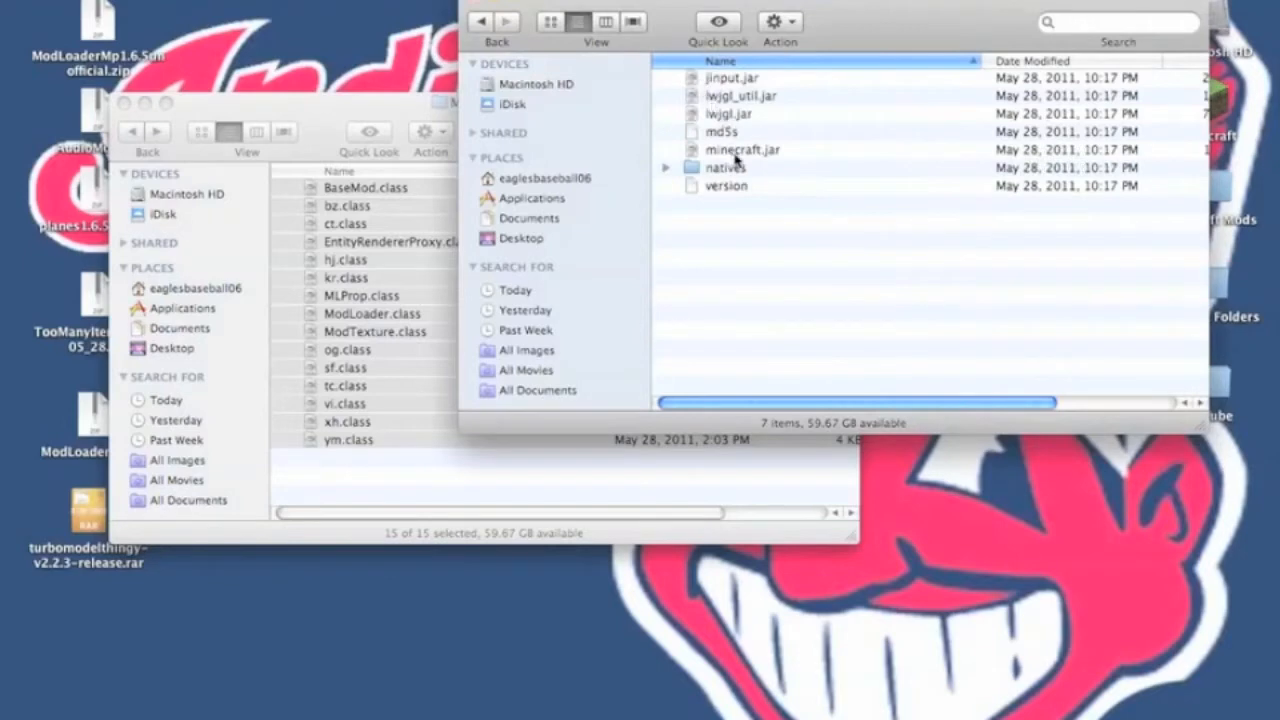
Step: Compress minecraft.jar, unpack the zip into a folder and keep the .jar extension on it
right_click(740, 148)
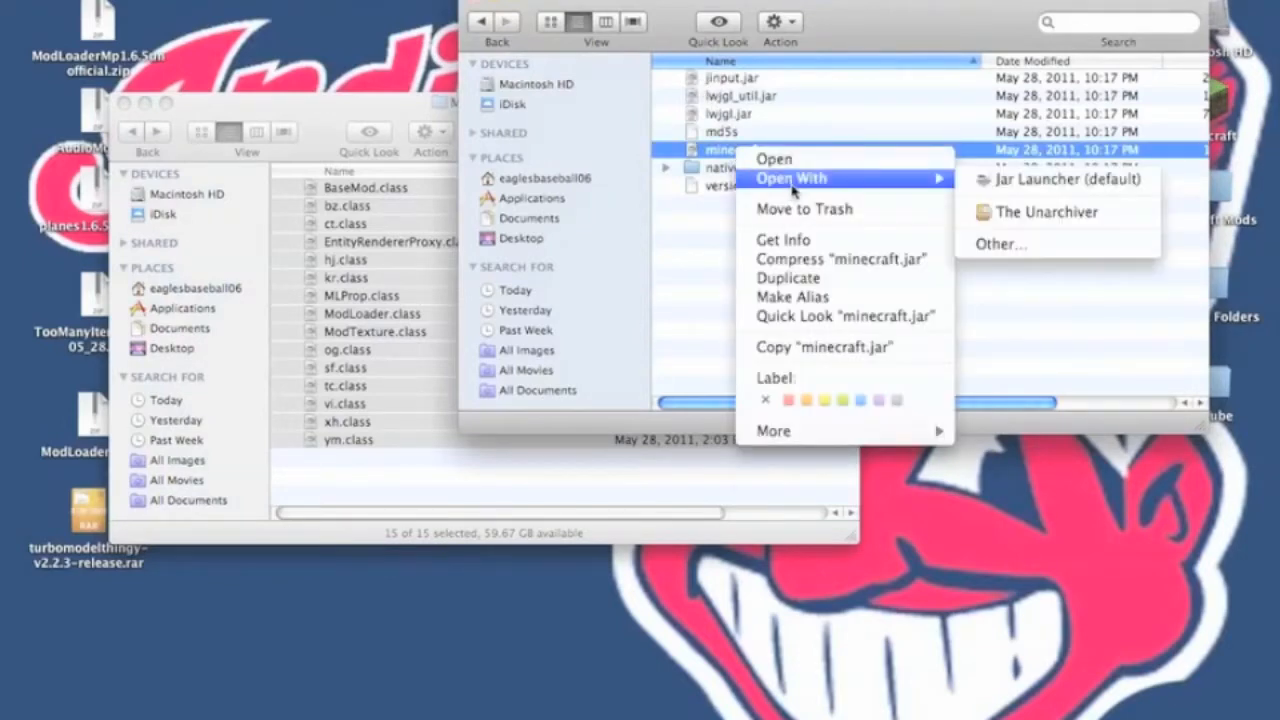
mouse_move(1048, 212)
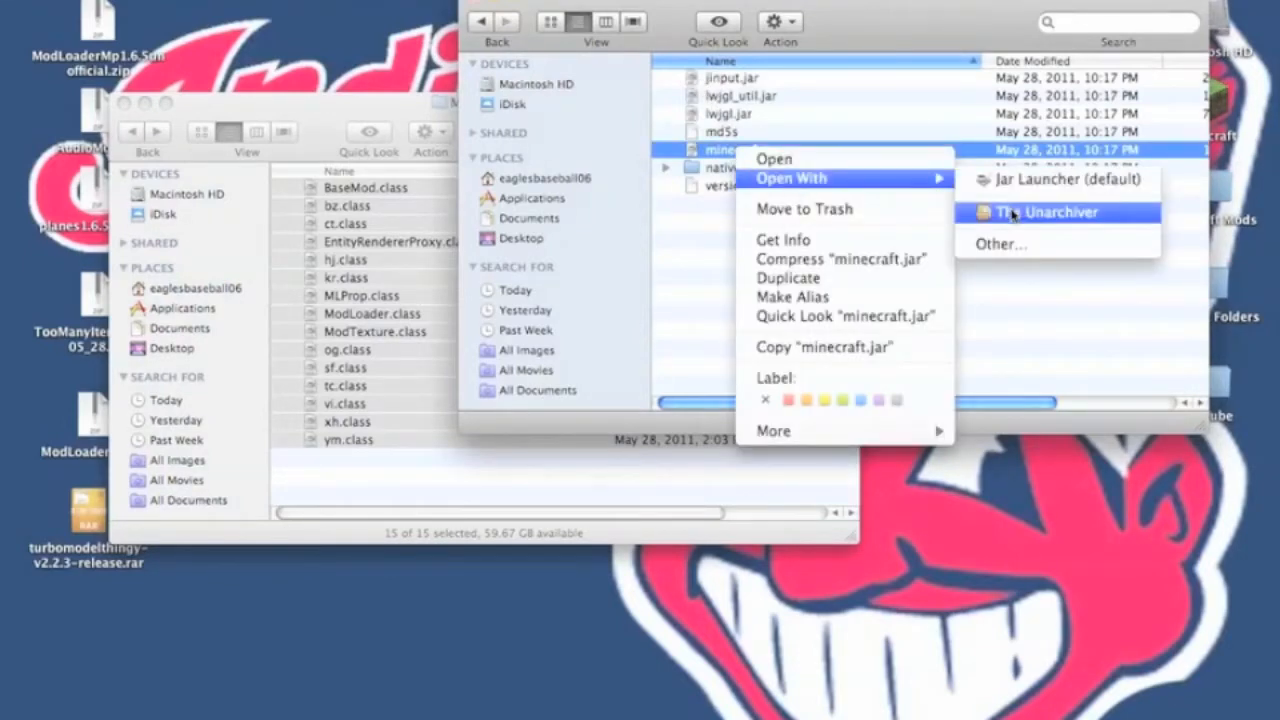
mouse_move(864, 270)
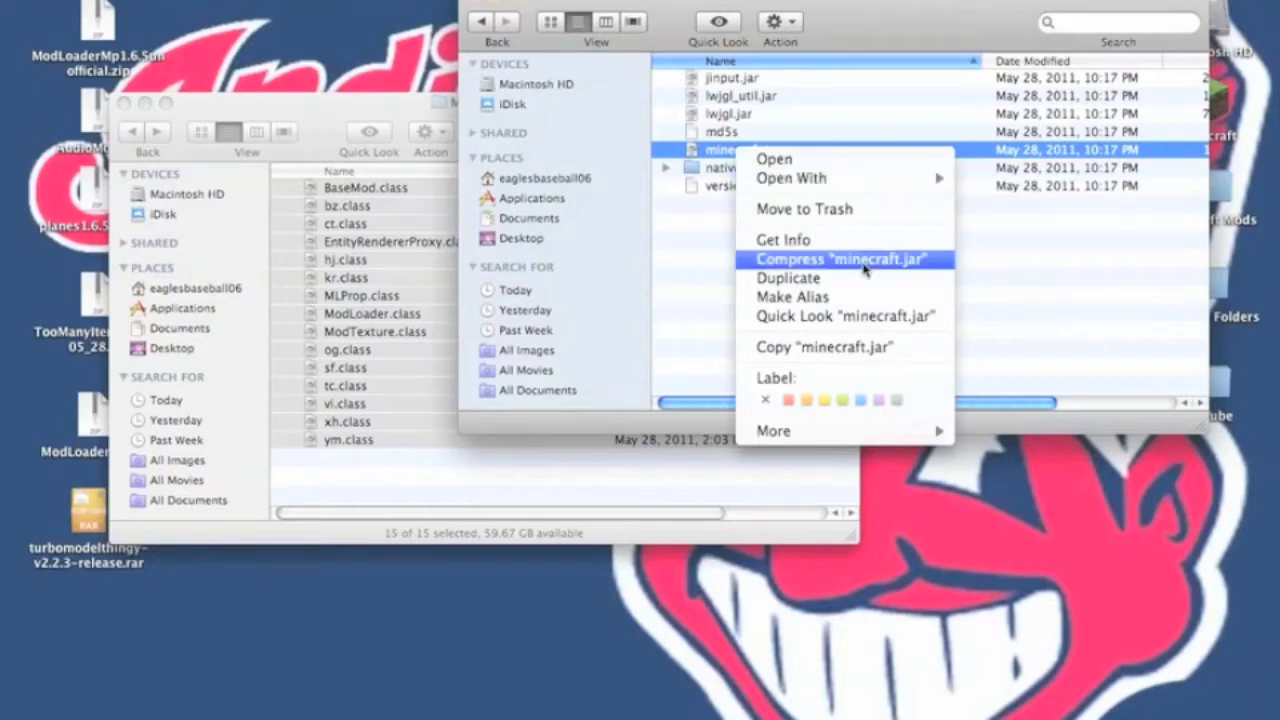
click(844, 258)
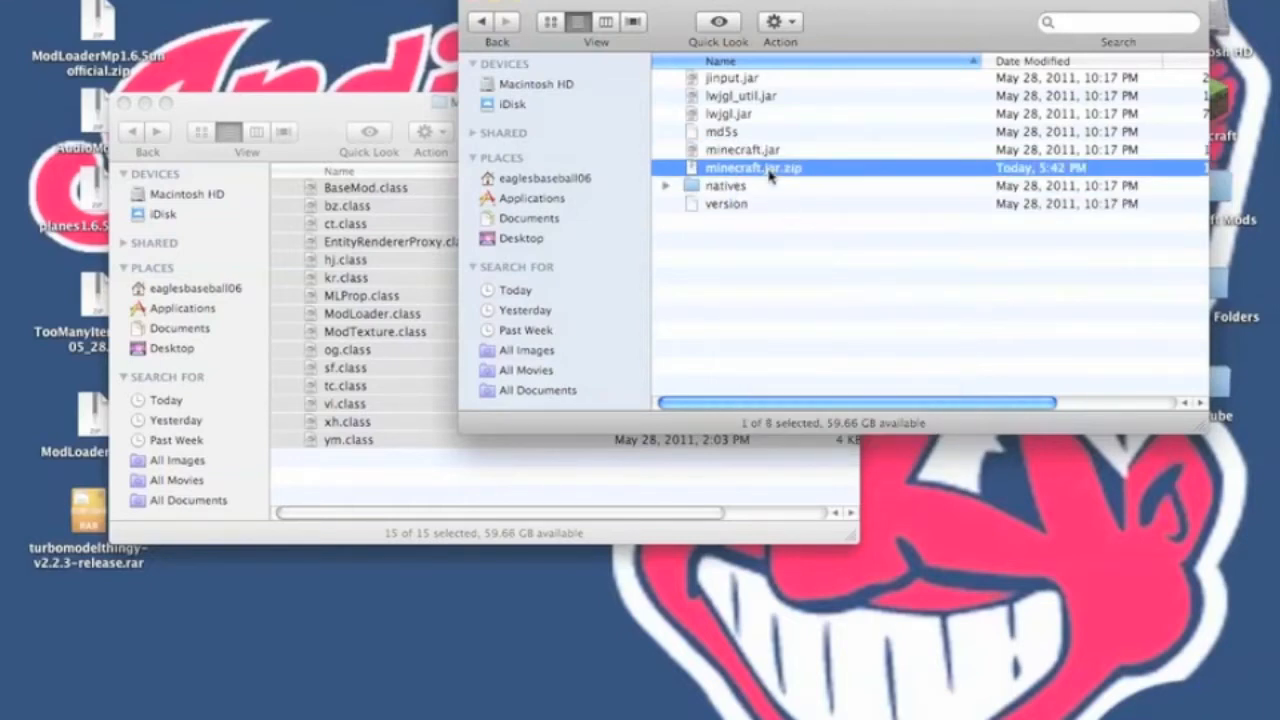
double_click(752, 168)
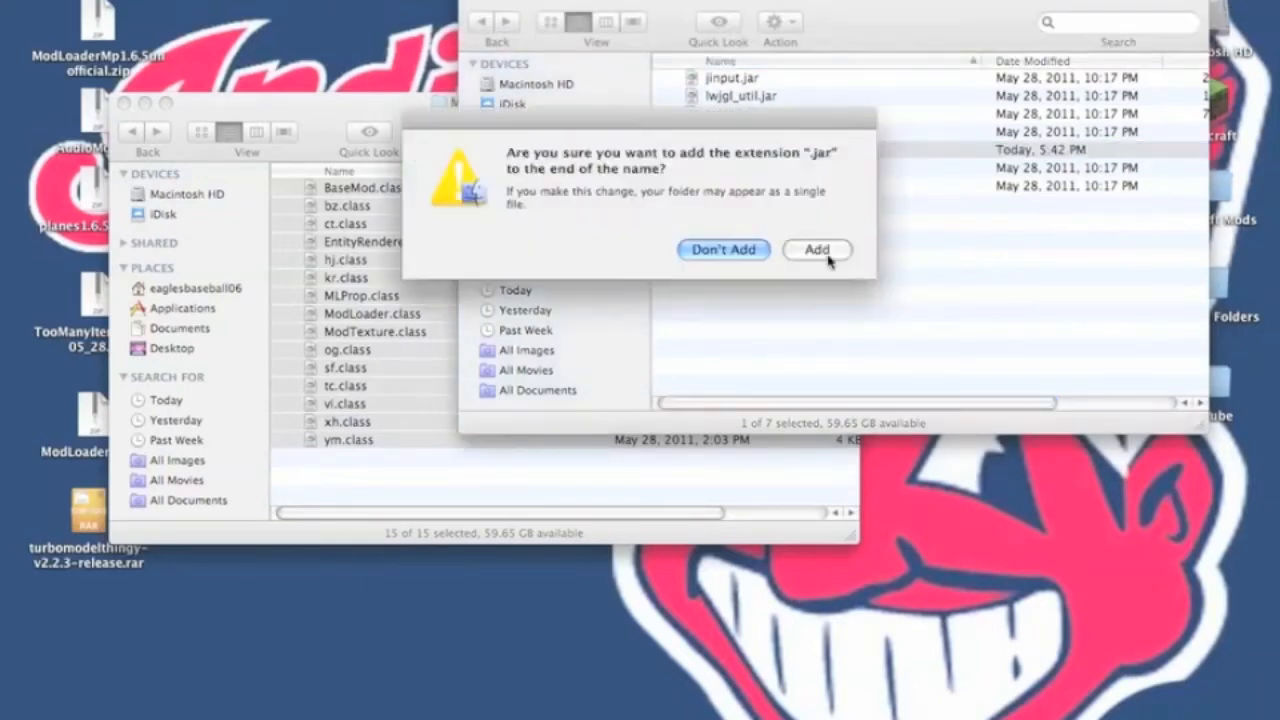
click(816, 248)
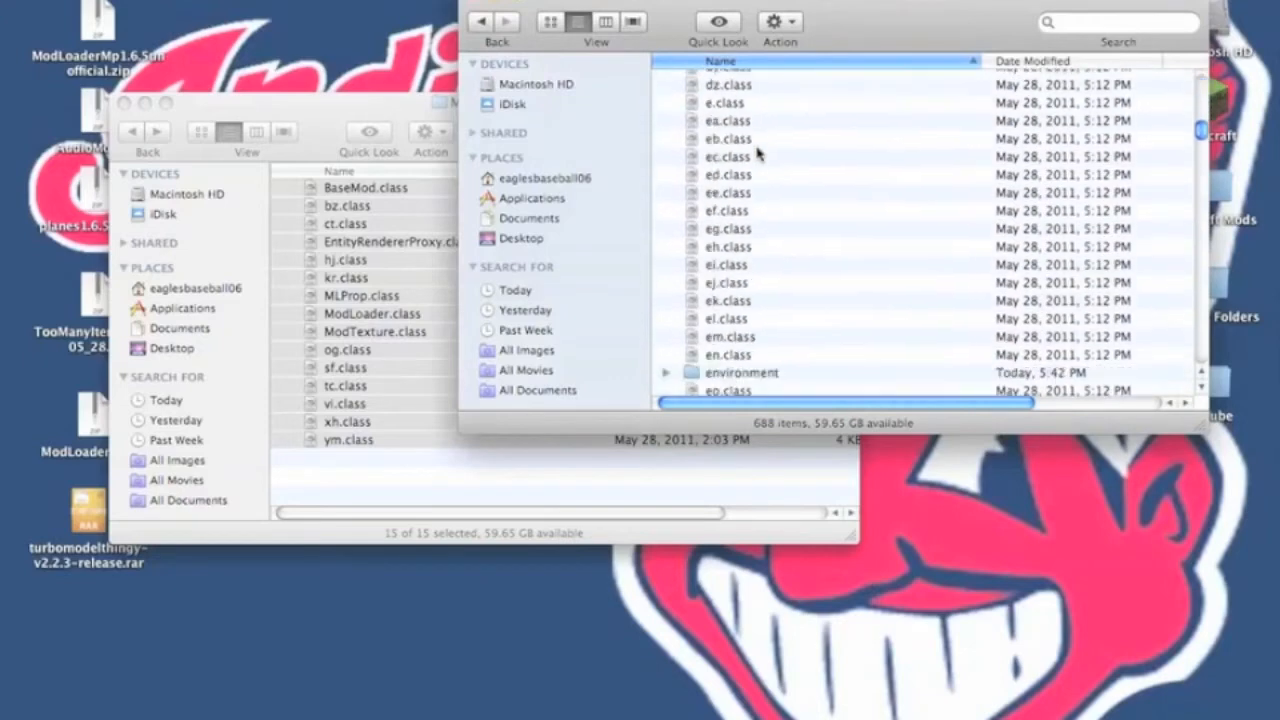
Step: Inspect META-INF, then copy the ModLoader files into minecraft.jar replacing every duplicate
scroll(down, 3)
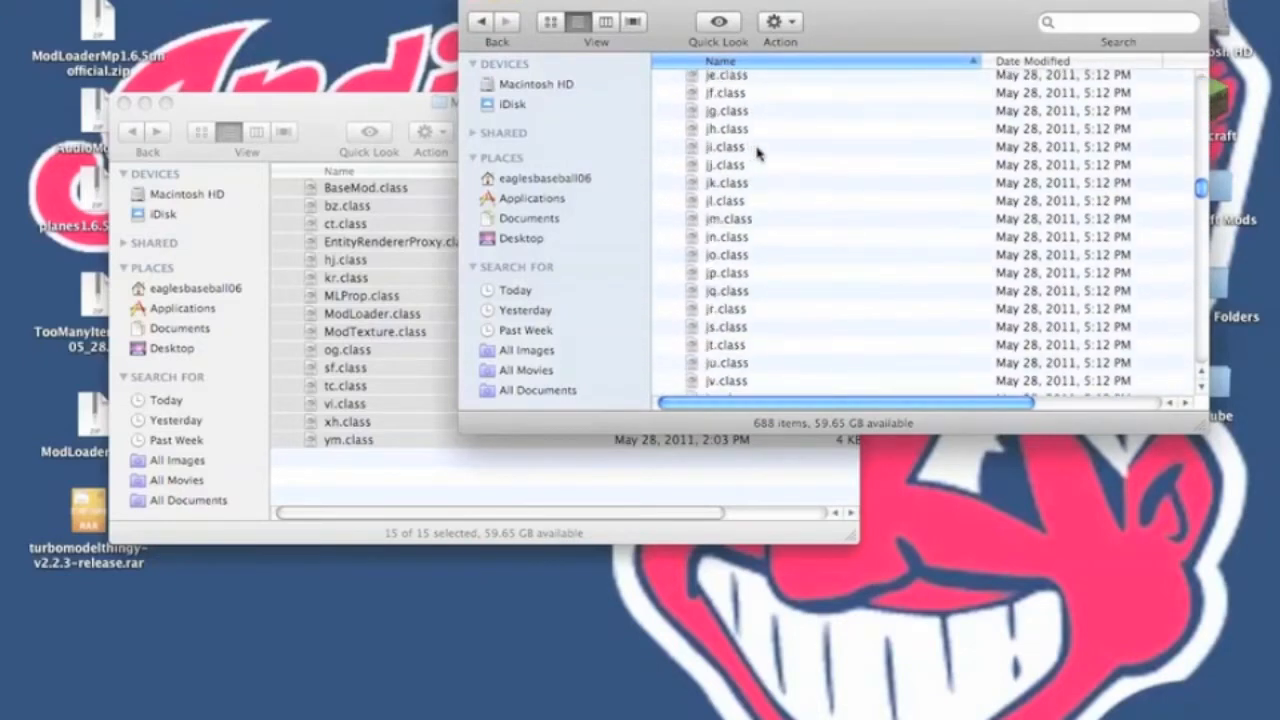
scroll(down, 3)
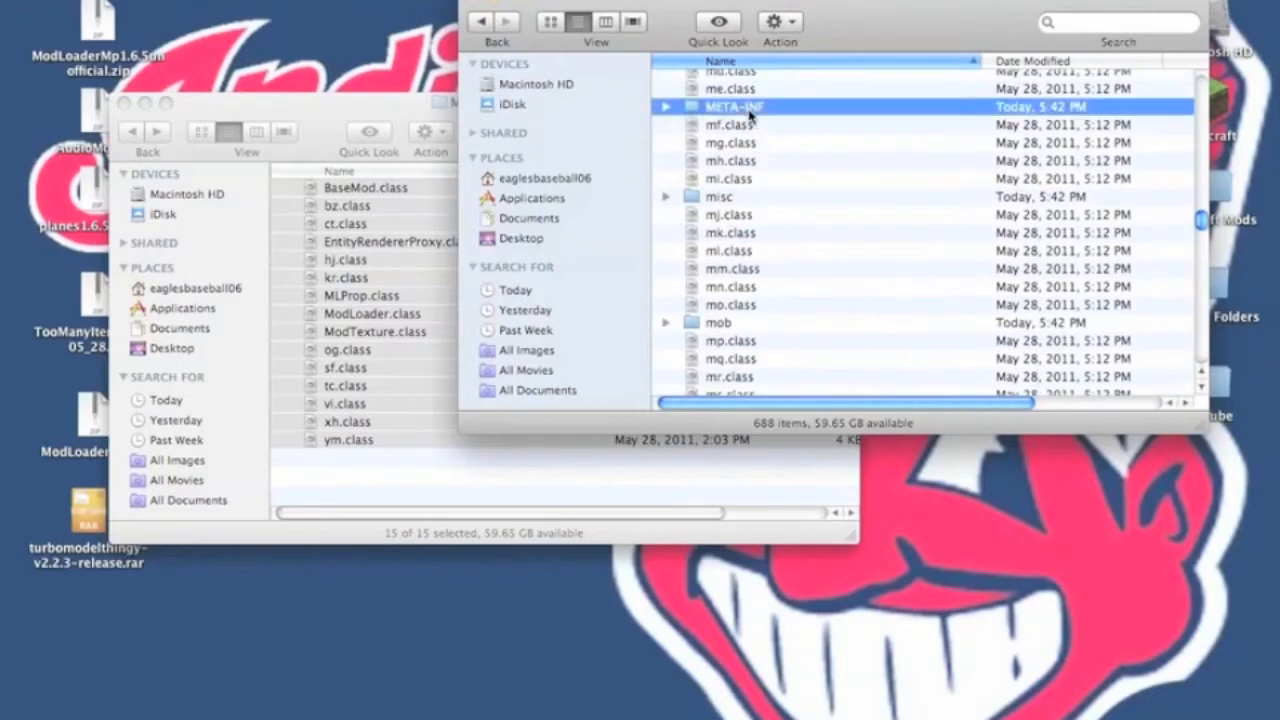
double_click(732, 106)
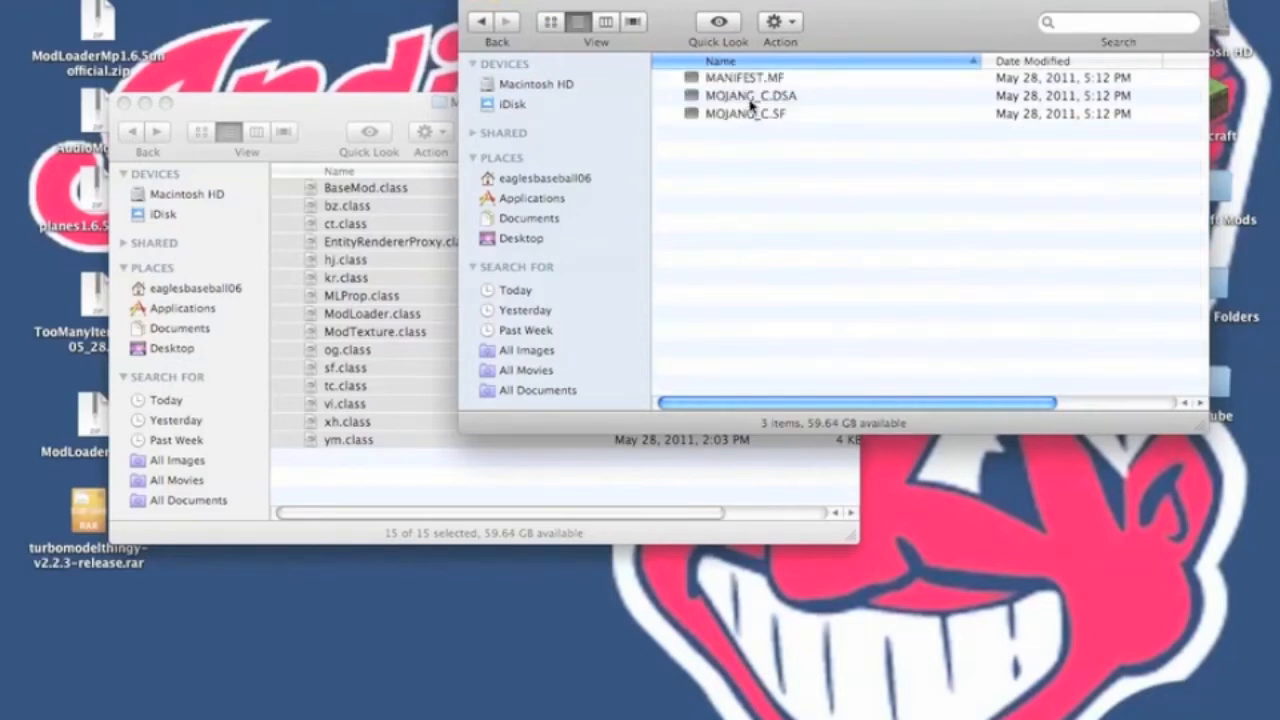
click(746, 112)
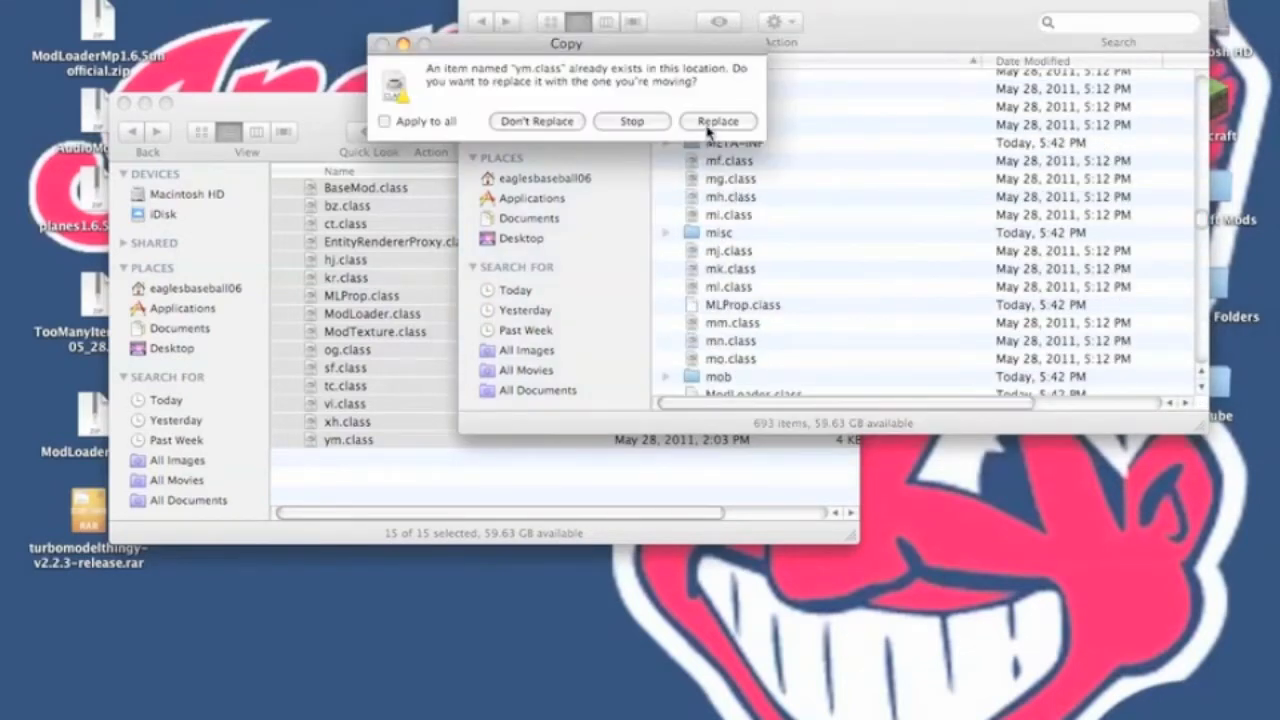
click(384, 122)
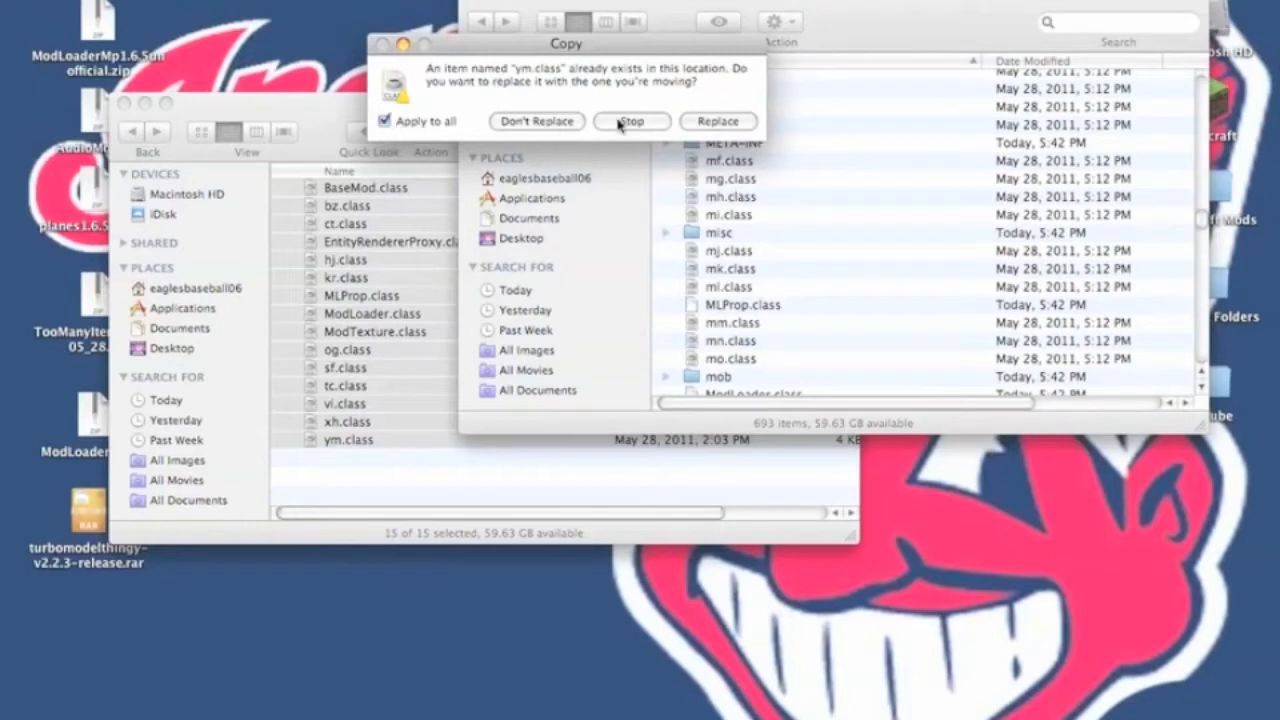
click(630, 122)
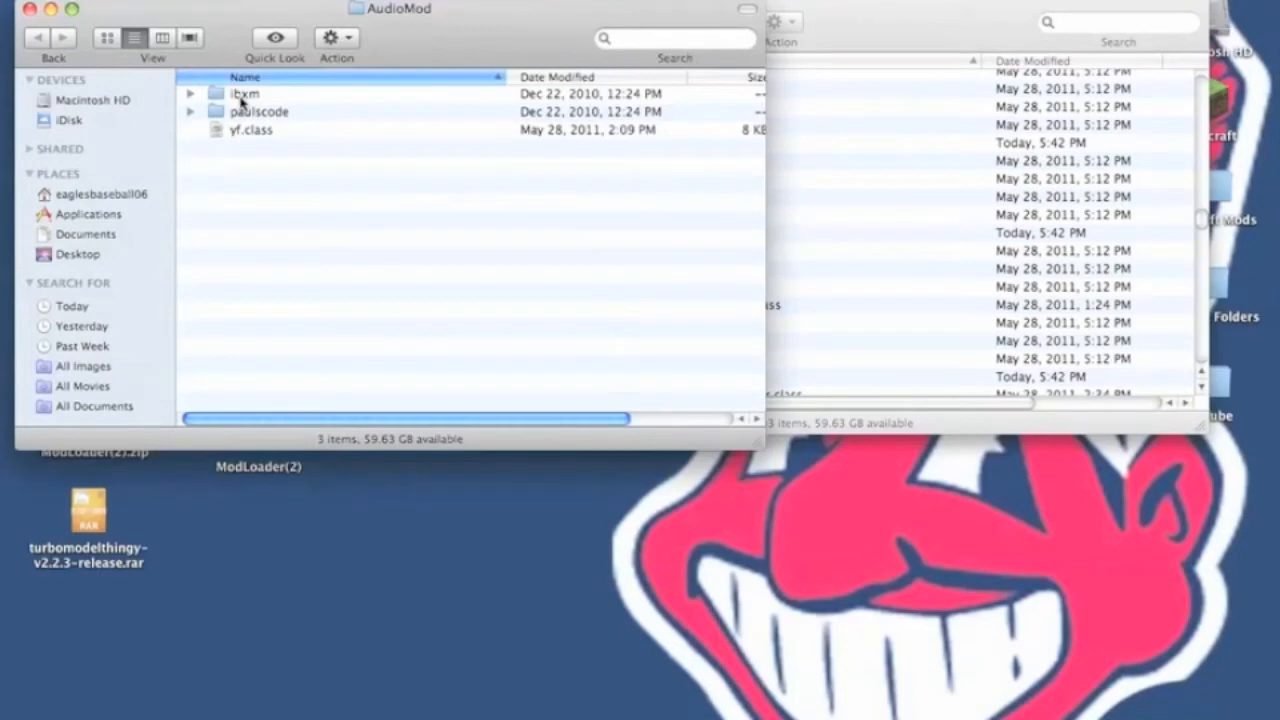
Step: Copy the AudioMod files into minecraft.jar, replacing BaseMod.class, and close the AudioMod windows
click(250, 130)
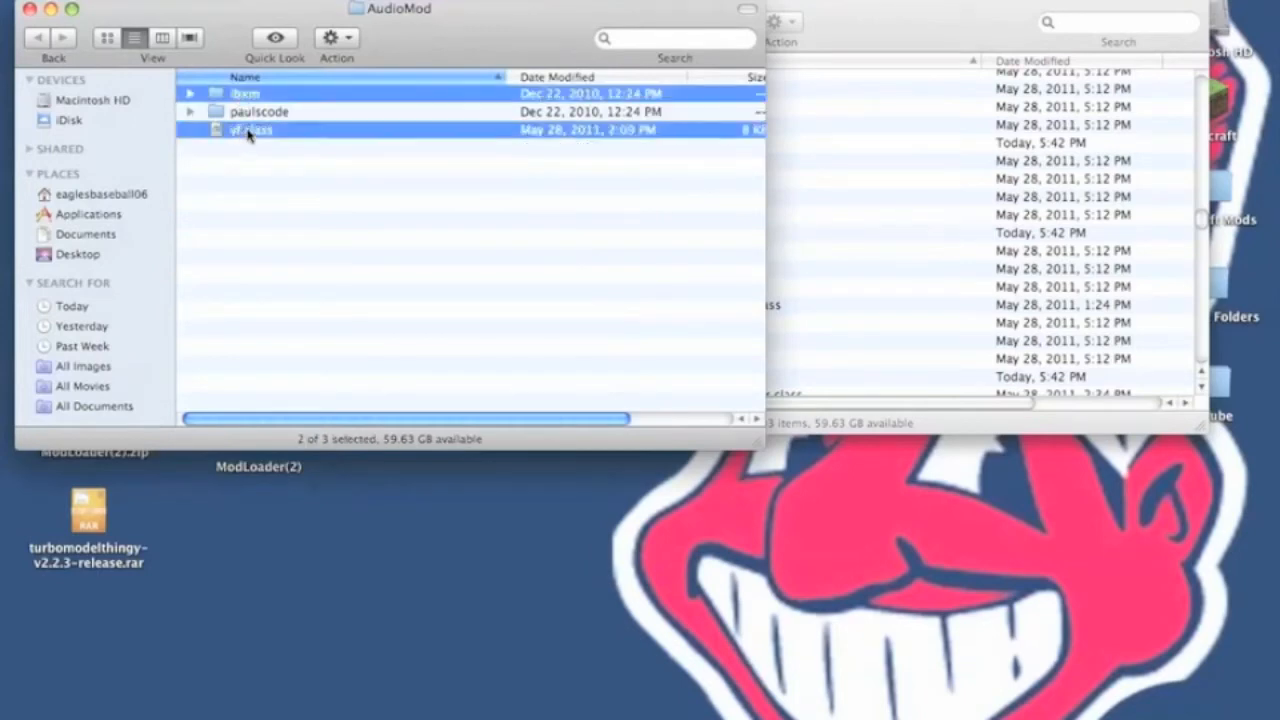
mouse_move(282, 198)
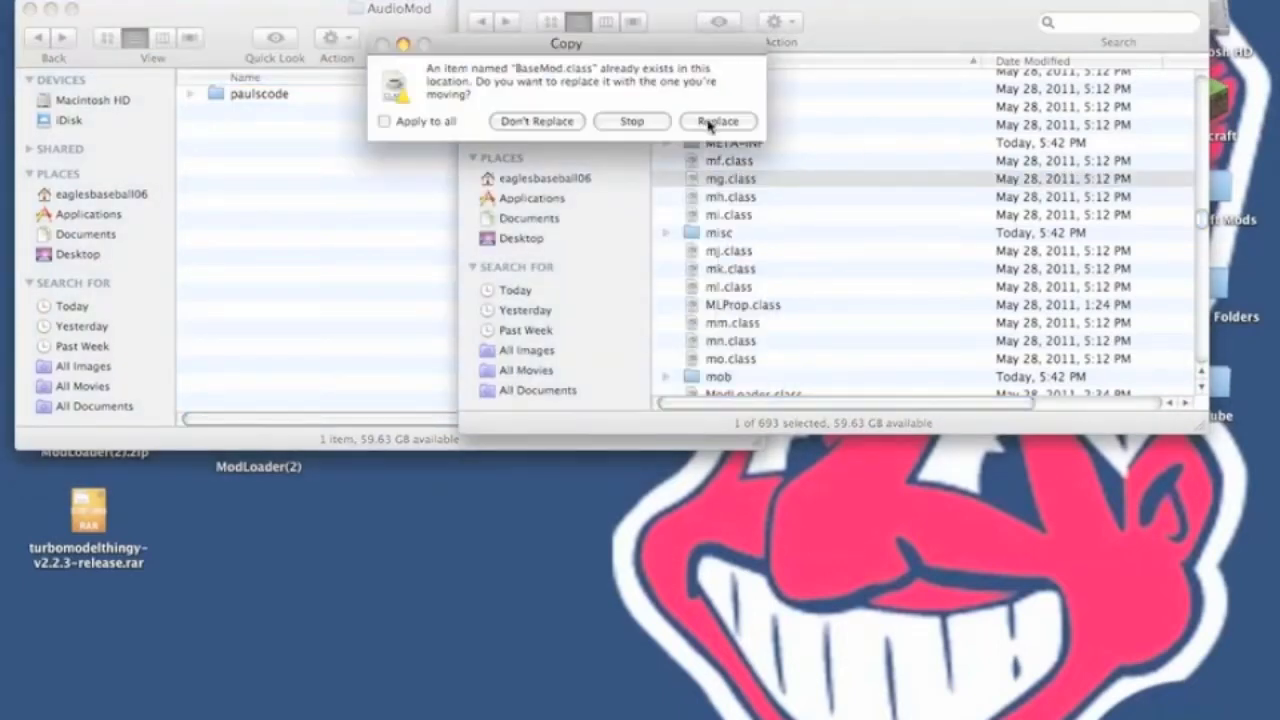
click(716, 122)
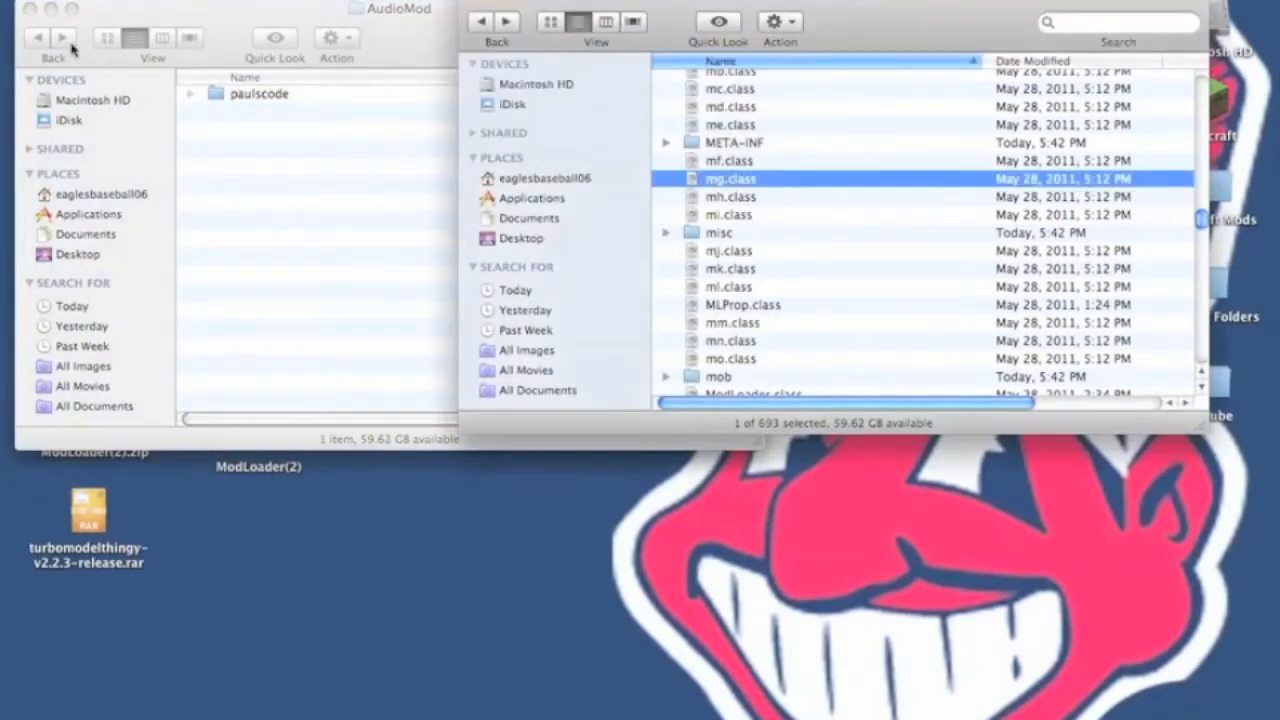
click(48, 10)
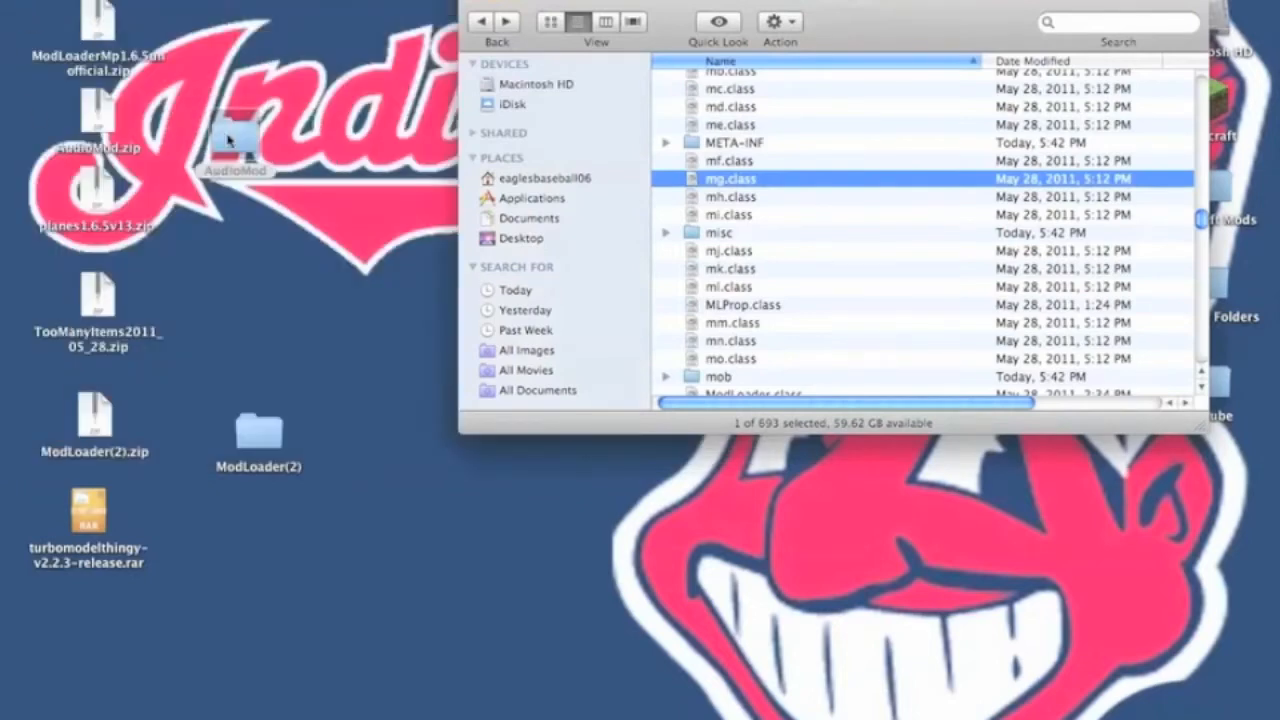
double_click(236, 140)
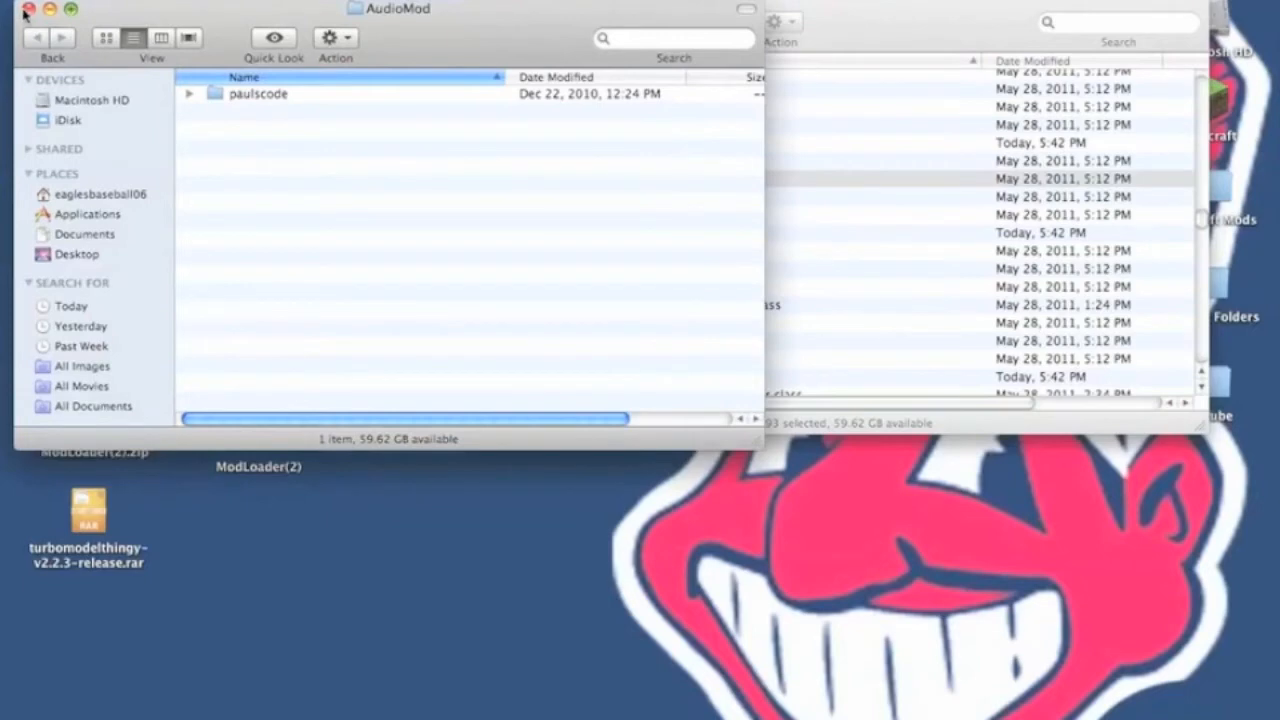
click(28, 8)
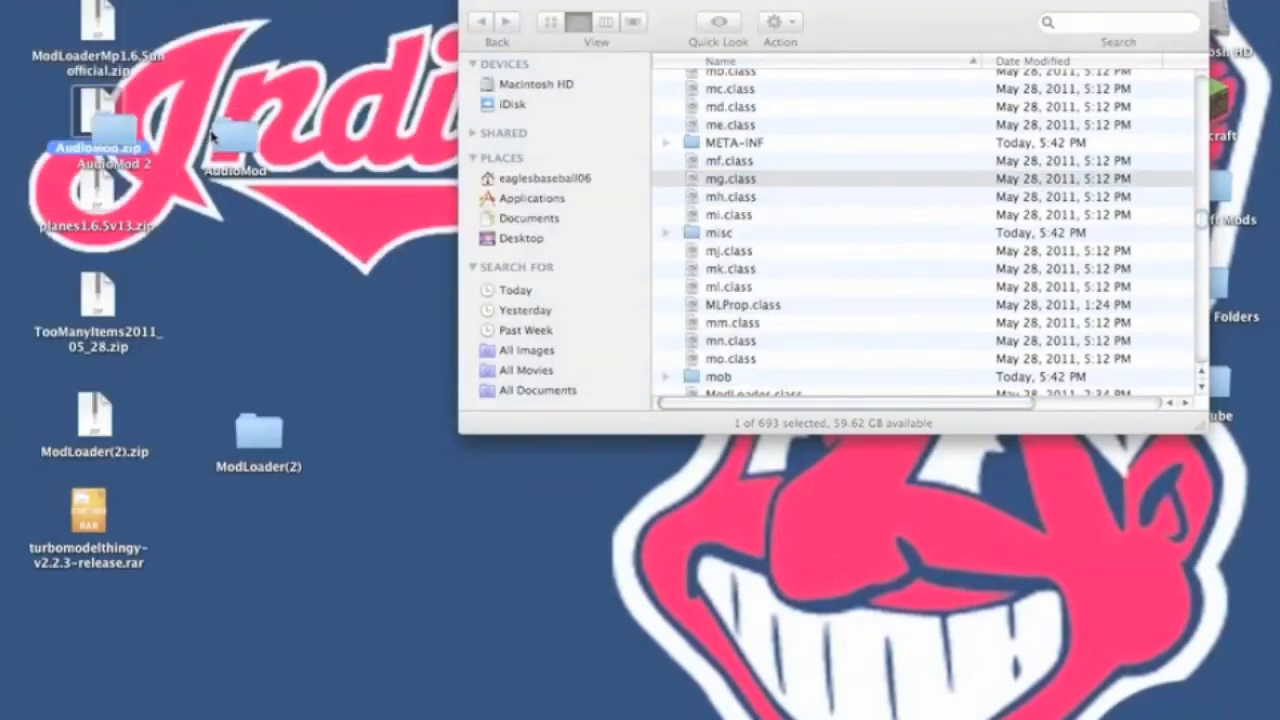
Step: In AudioMod 2, select everything except paulscode and copy the ibxm folder and yf.class
right_click(236, 170)
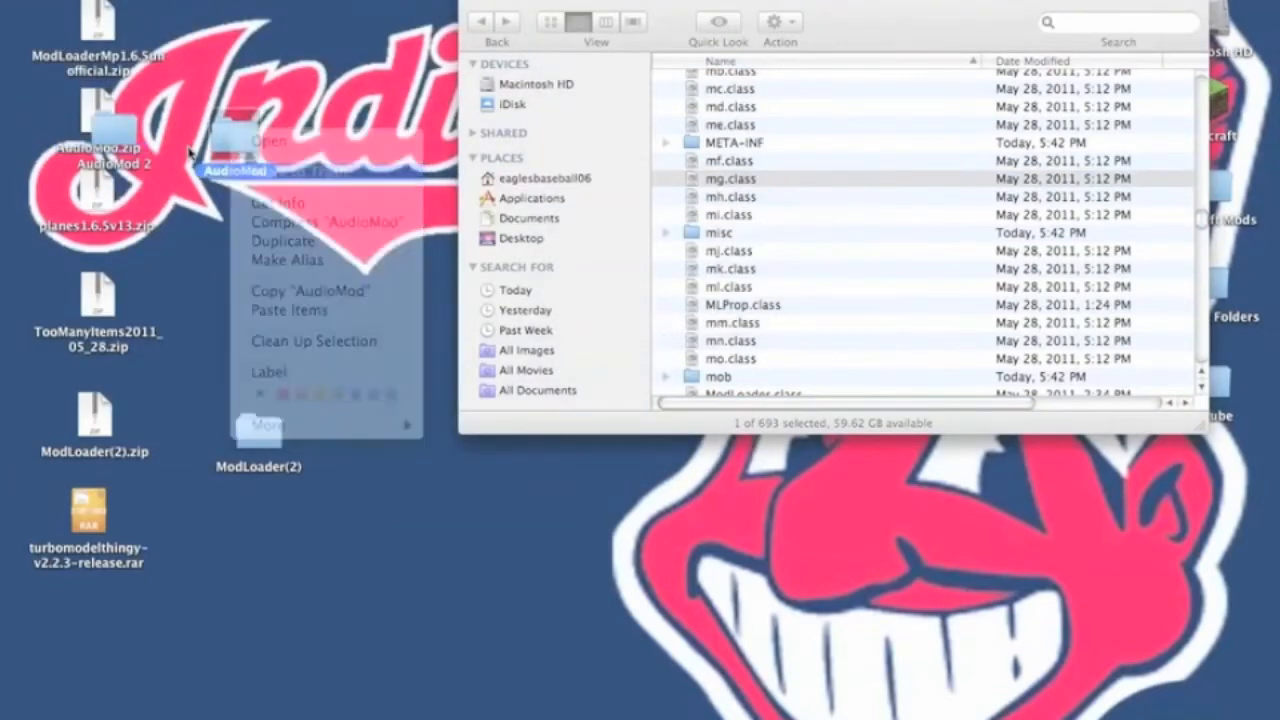
click(268, 140)
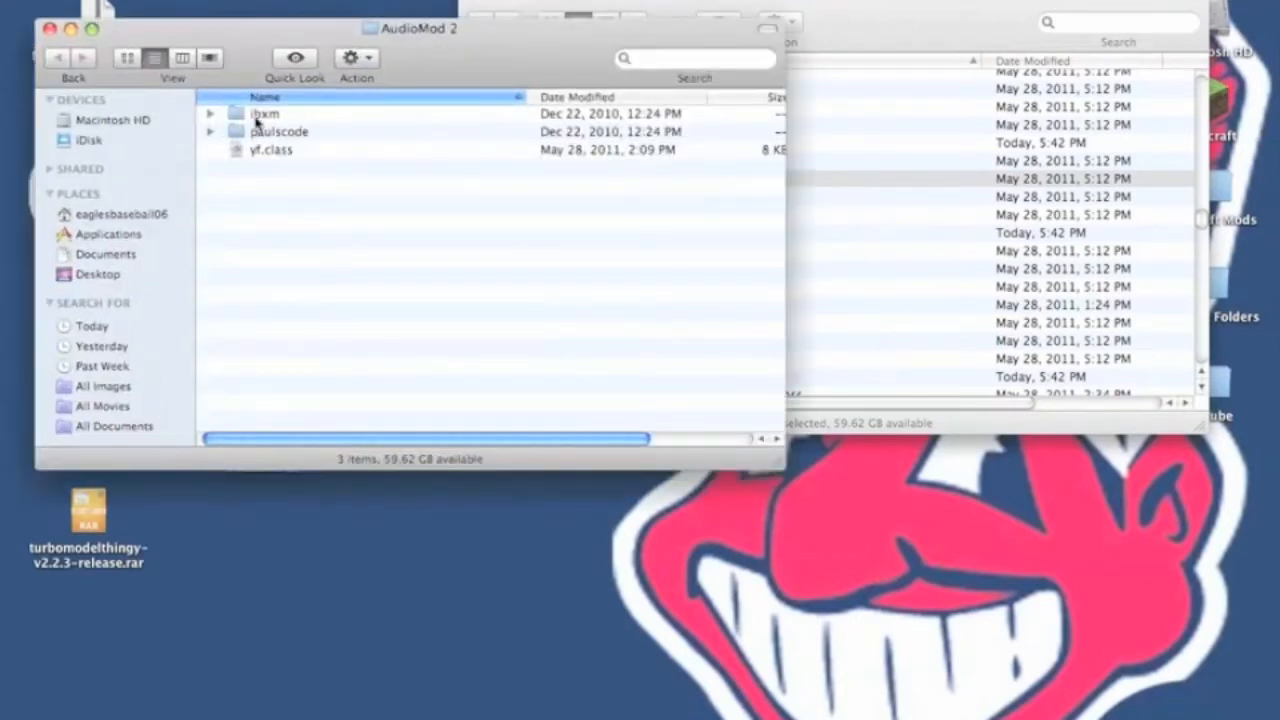
click(270, 148)
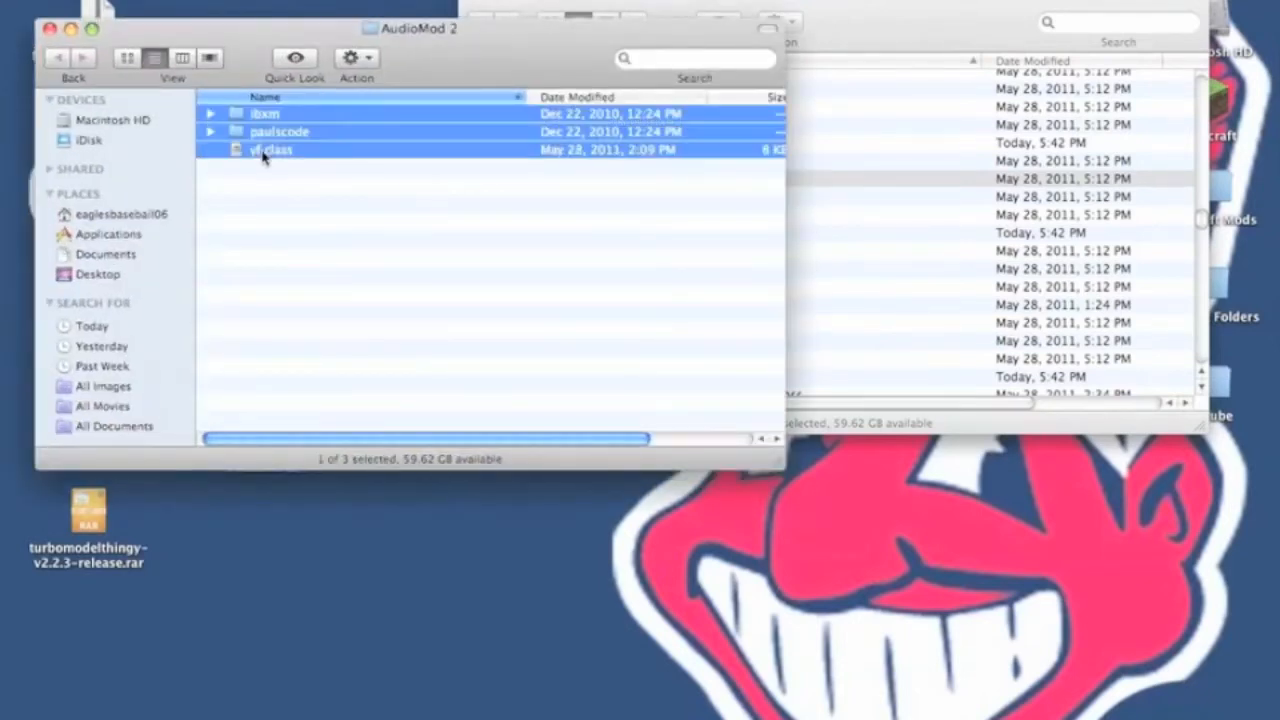
click(280, 132)
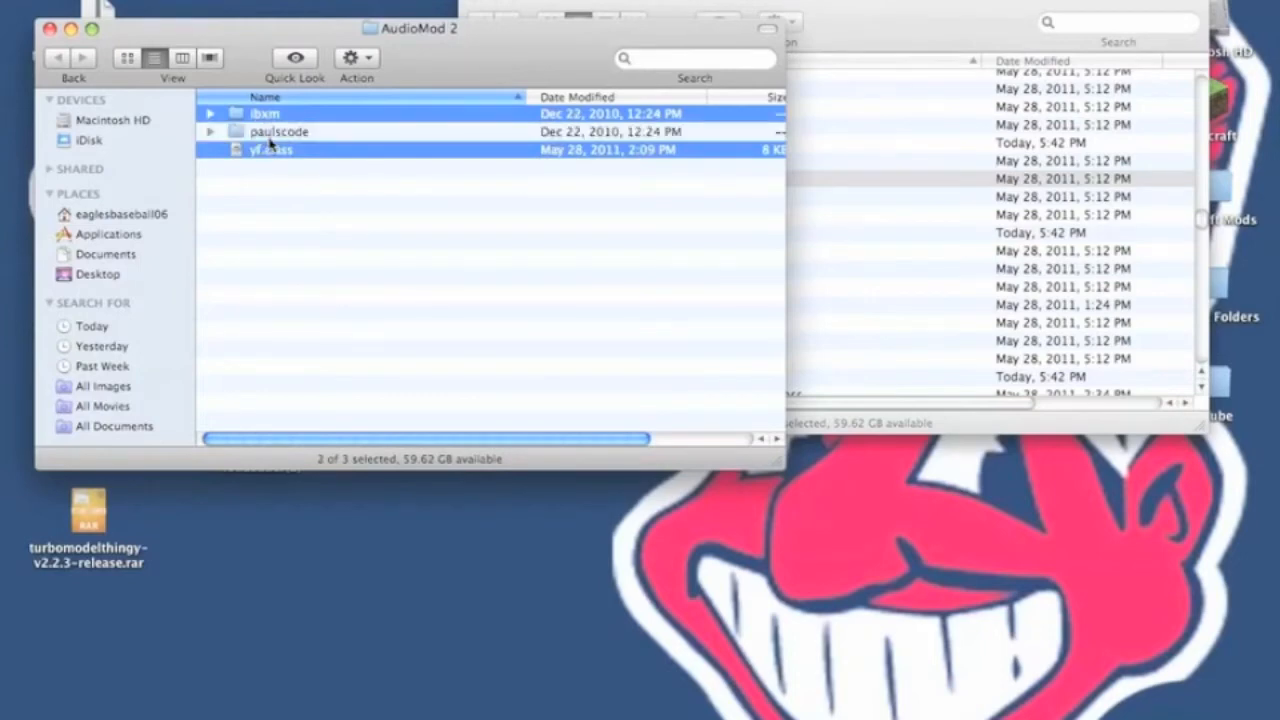
right_click(270, 150)
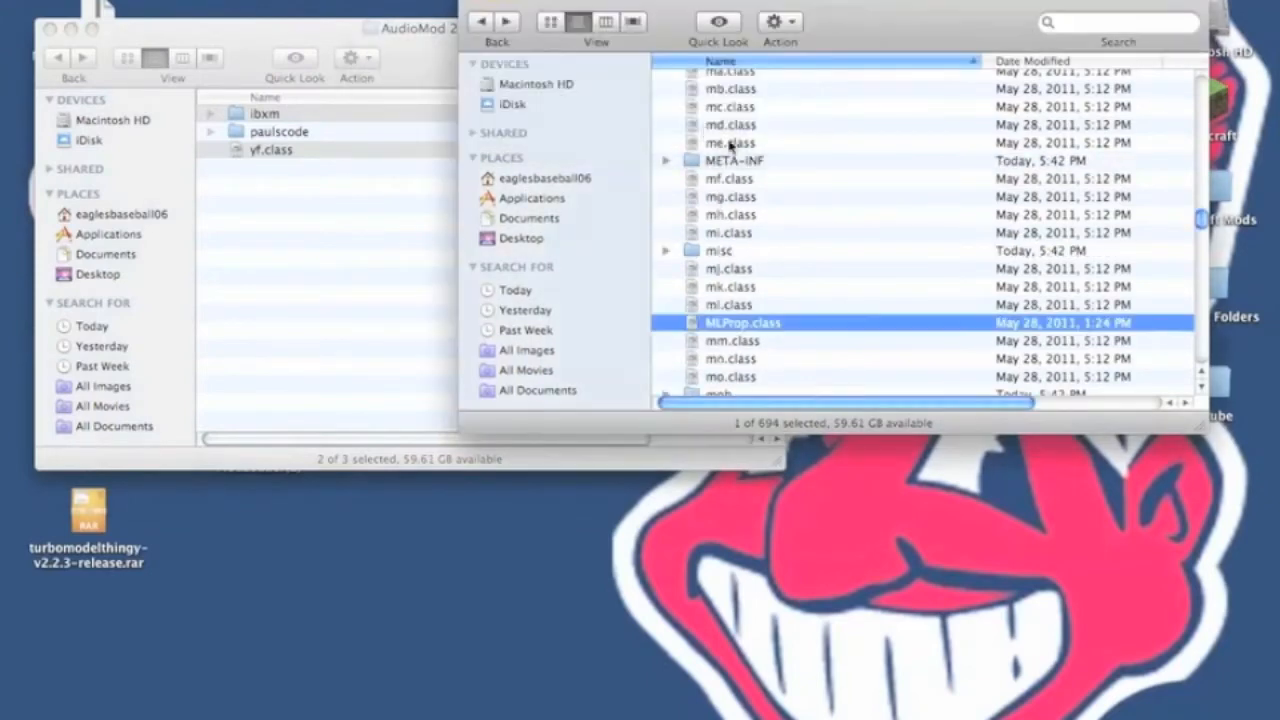
Step: Copy CodecIBXM.class from AudioMod's paulscode > sound > codecs and switch to the game's codecs folder
scroll(down, 3)
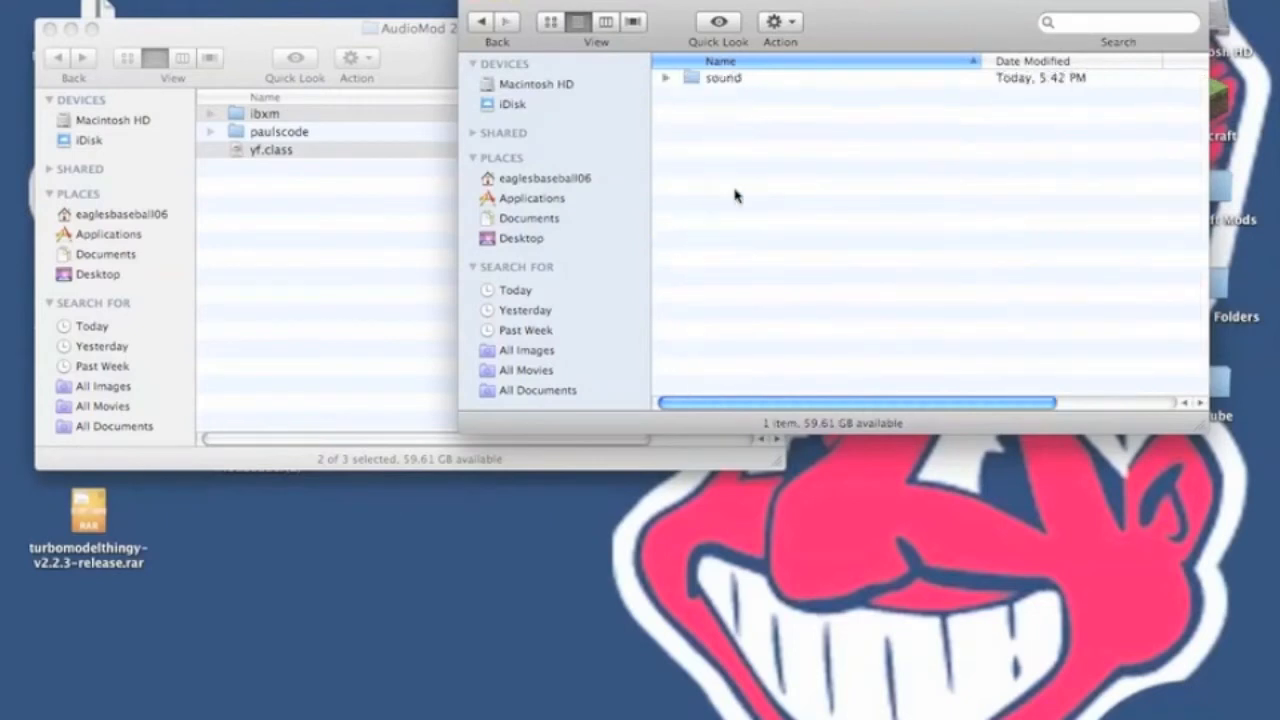
double_click(724, 78)
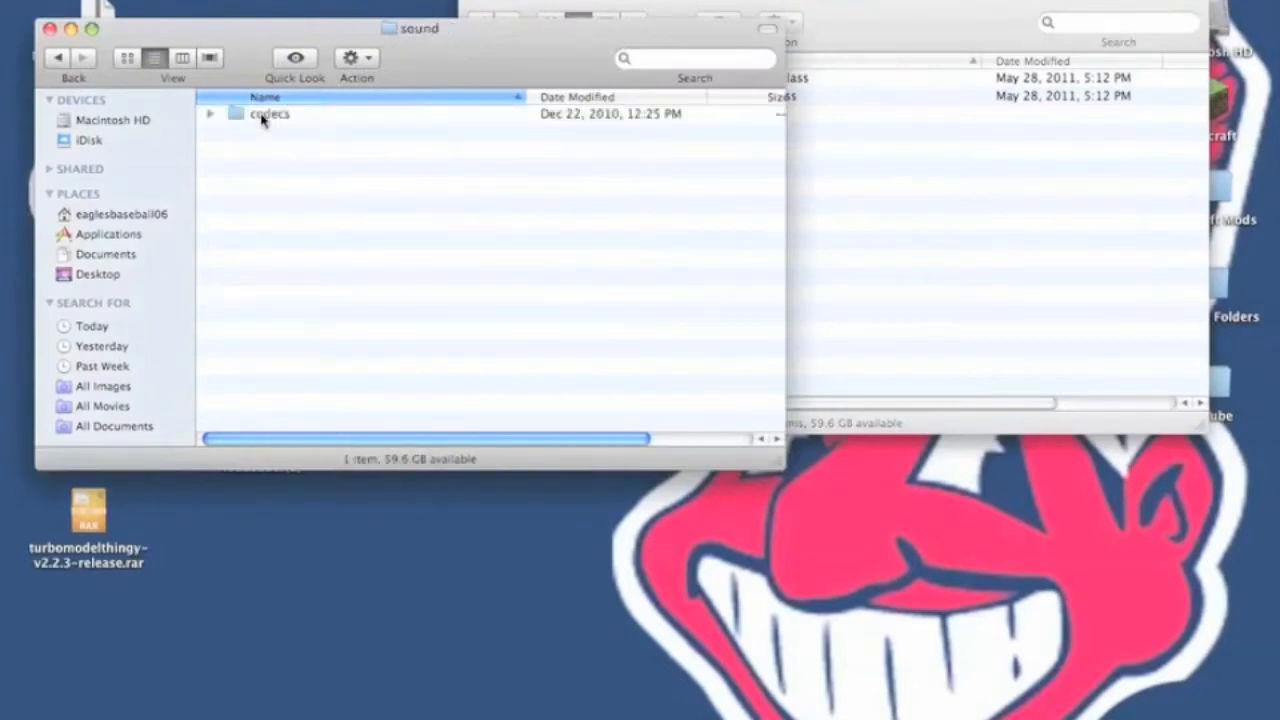
double_click(268, 112)
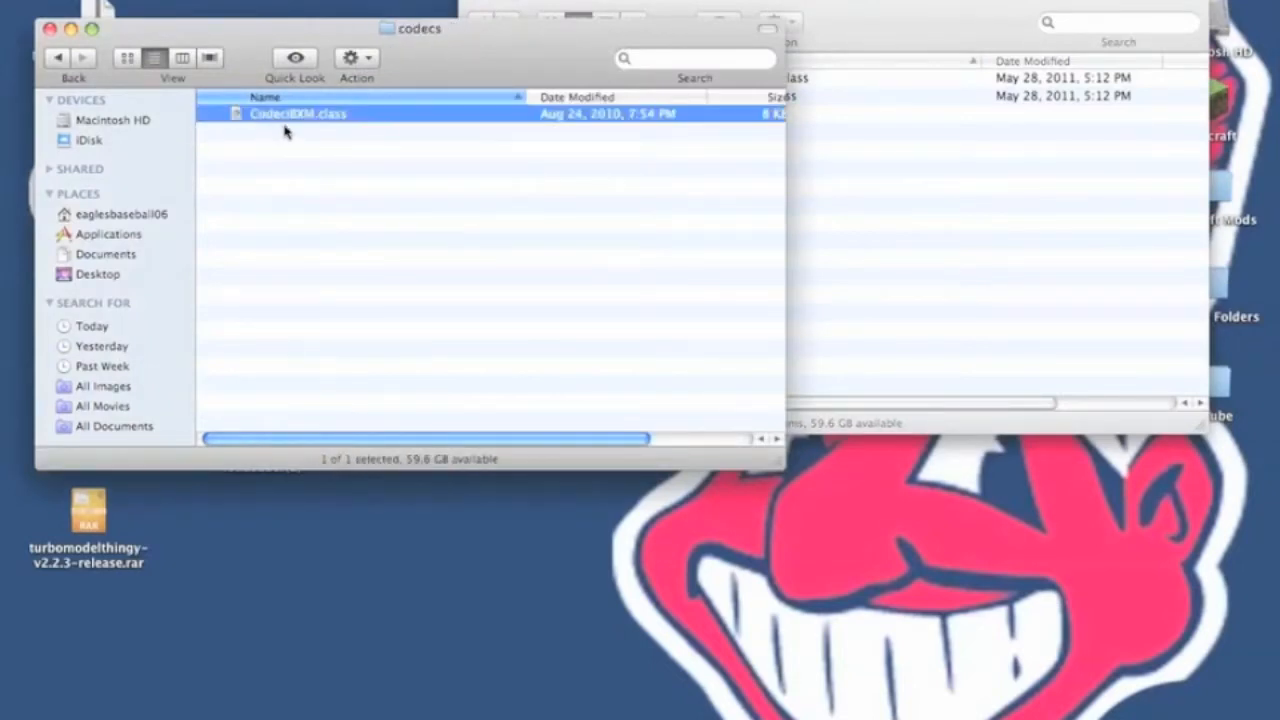
right_click(290, 114)
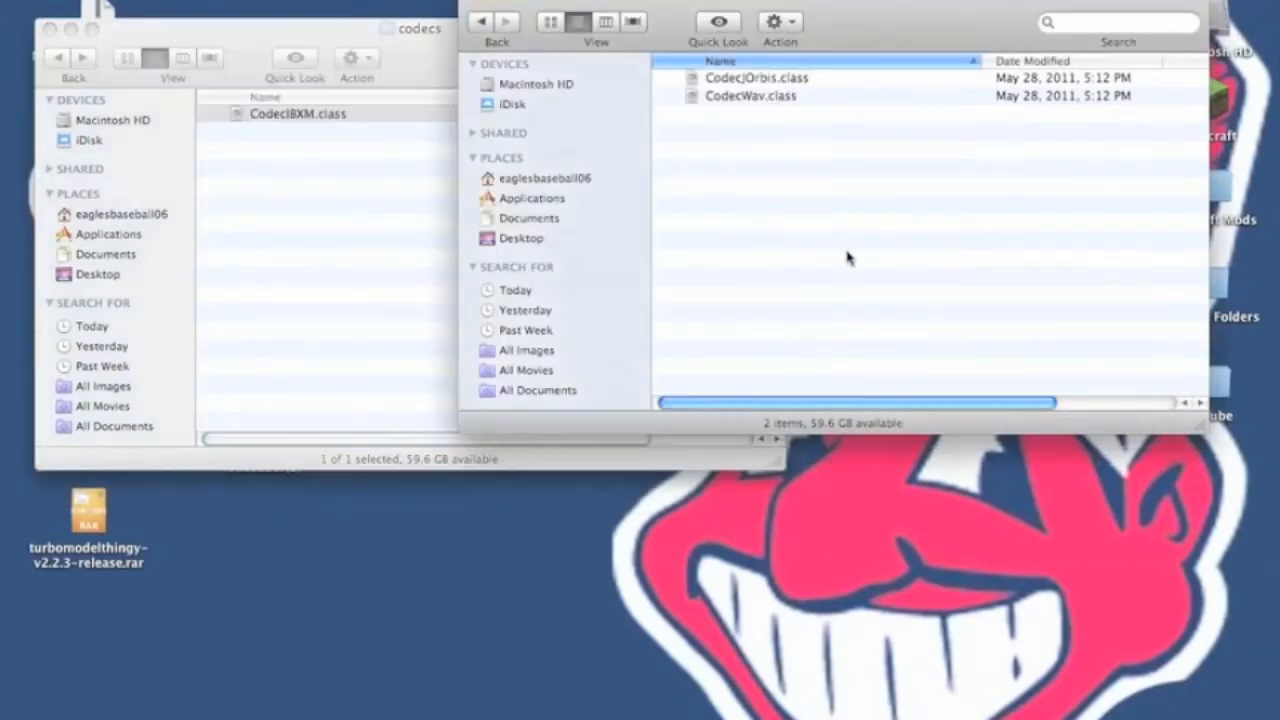
click(484, 22)
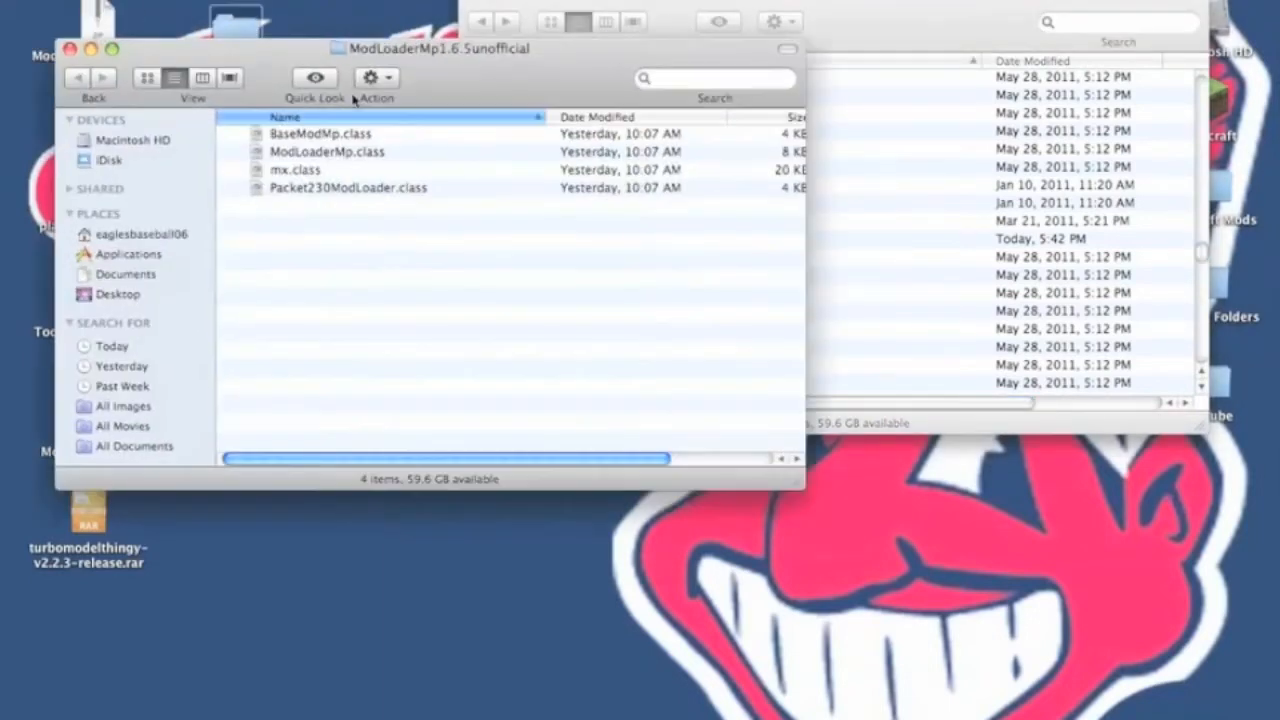
Step: Copy all four ModLoaderMp class files into minecraft.jar and close the ModLoaderMp window
key(cmd+a)
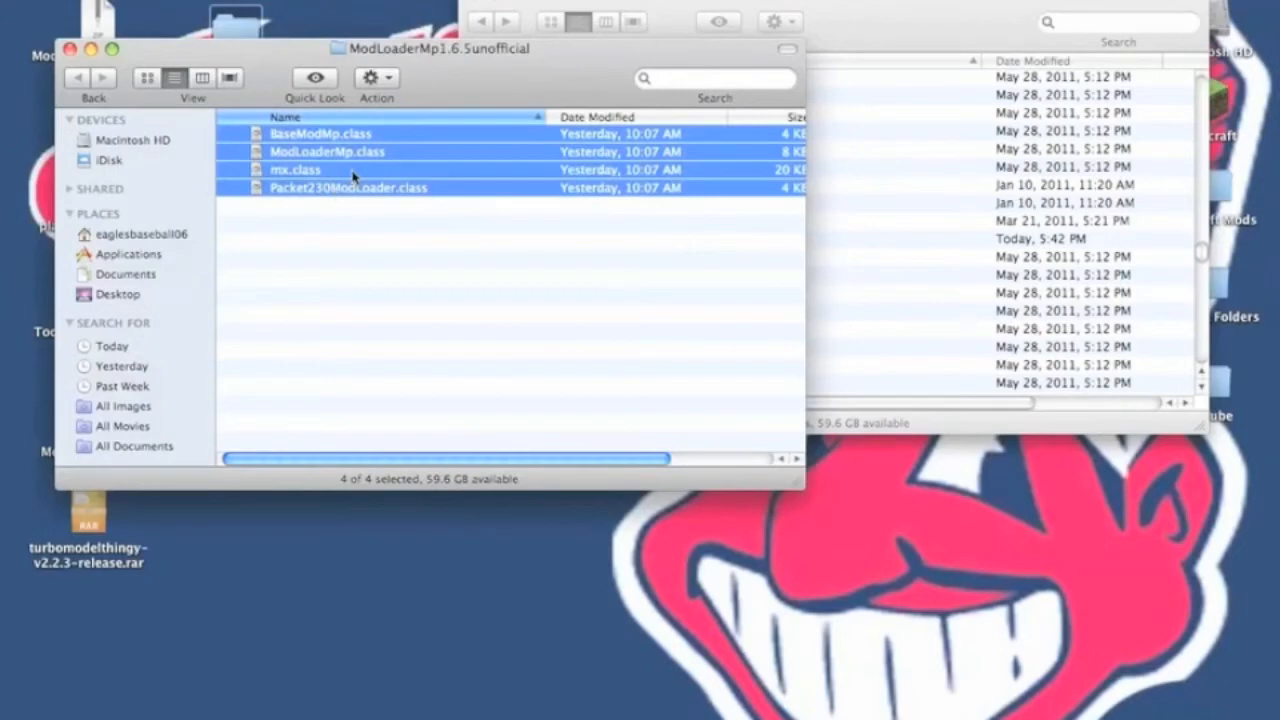
click(742, 220)
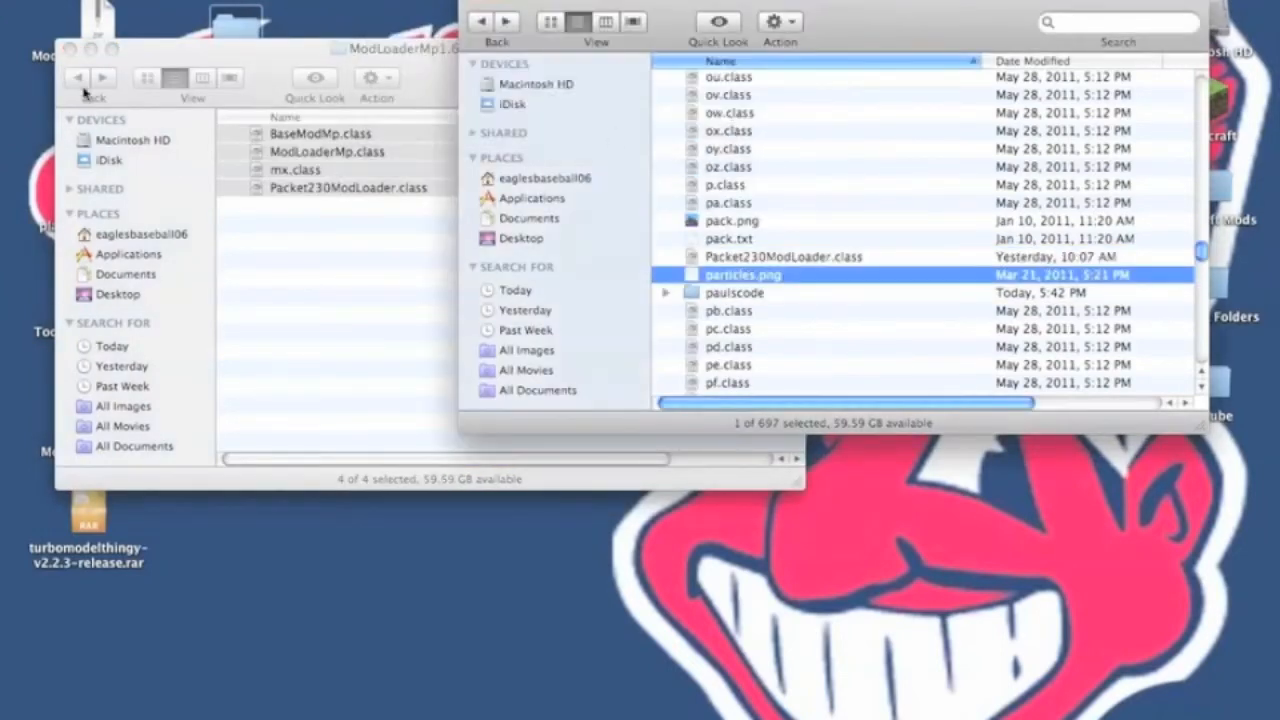
click(76, 52)
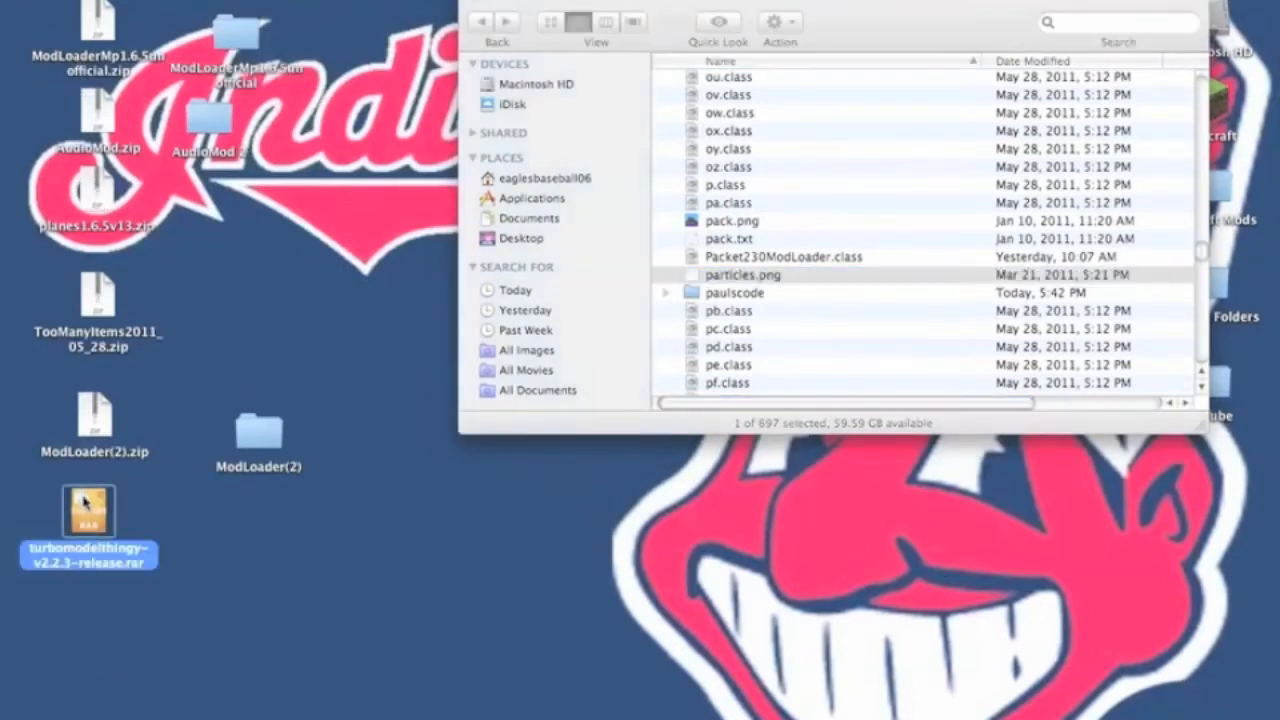
Step: Unpack the turbomodelthingy-v2.2.3 archive and select its twelve class files for minecraft.jar
drag(88, 512, 1196, 510)
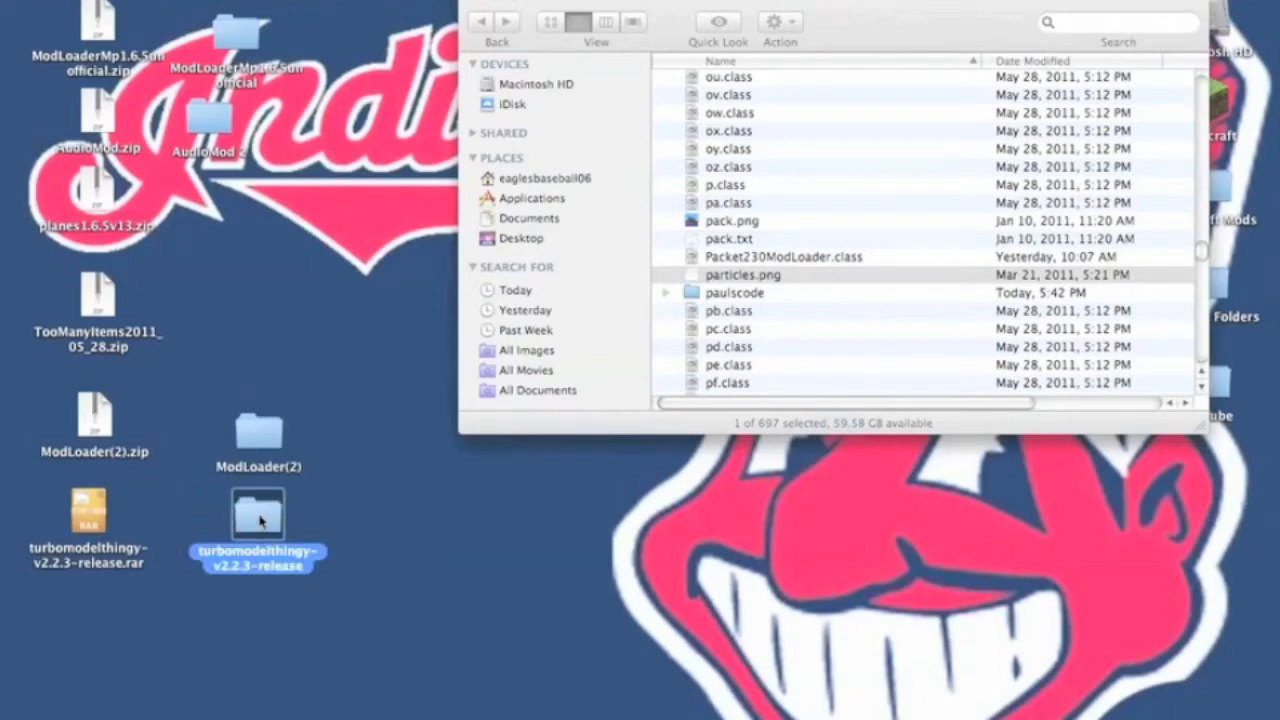
double_click(258, 520)
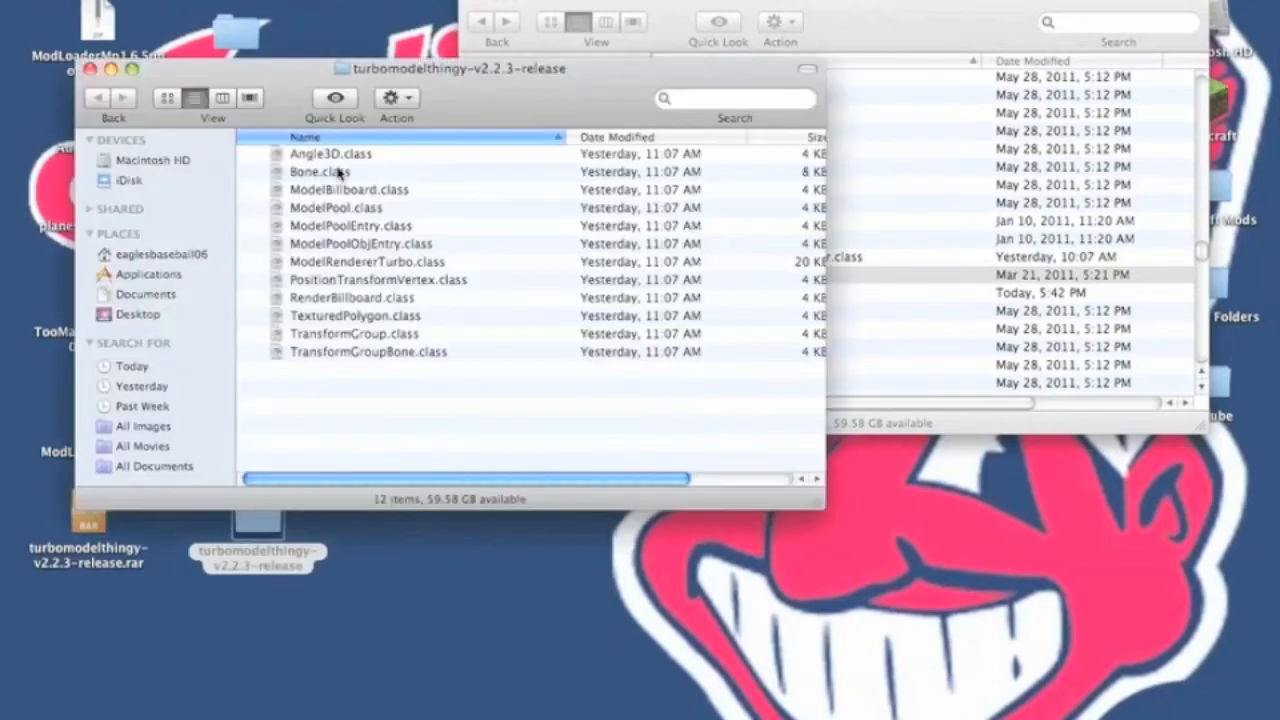
click(330, 152)
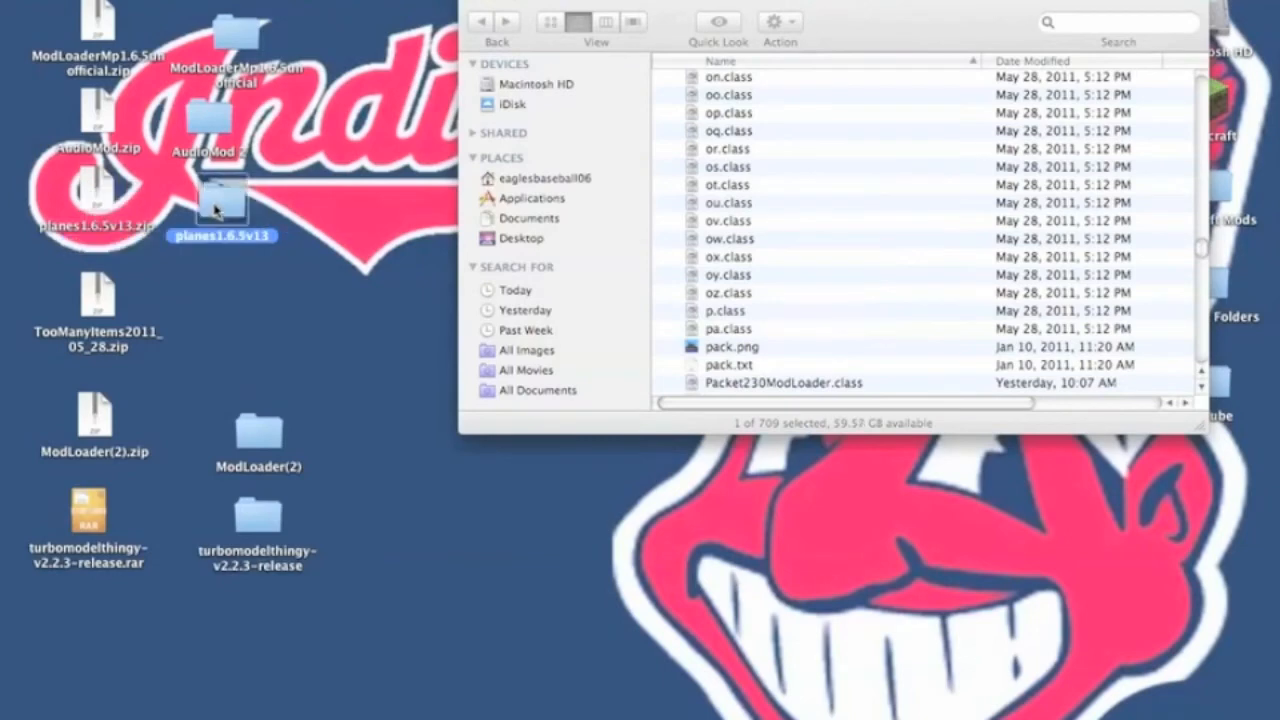
Step: Copy everything from planes1.6.5v13 > jar files into minecraft.jar, replacing ip.class
double_click(222, 200)
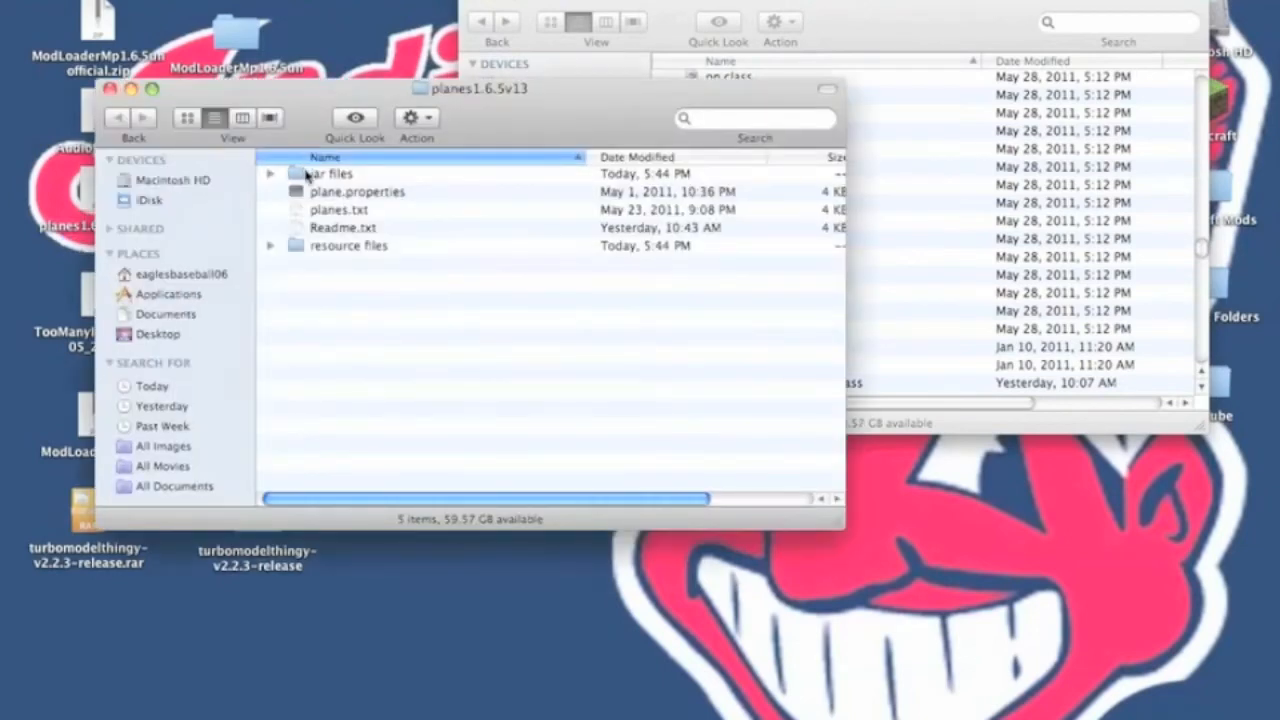
click(328, 172)
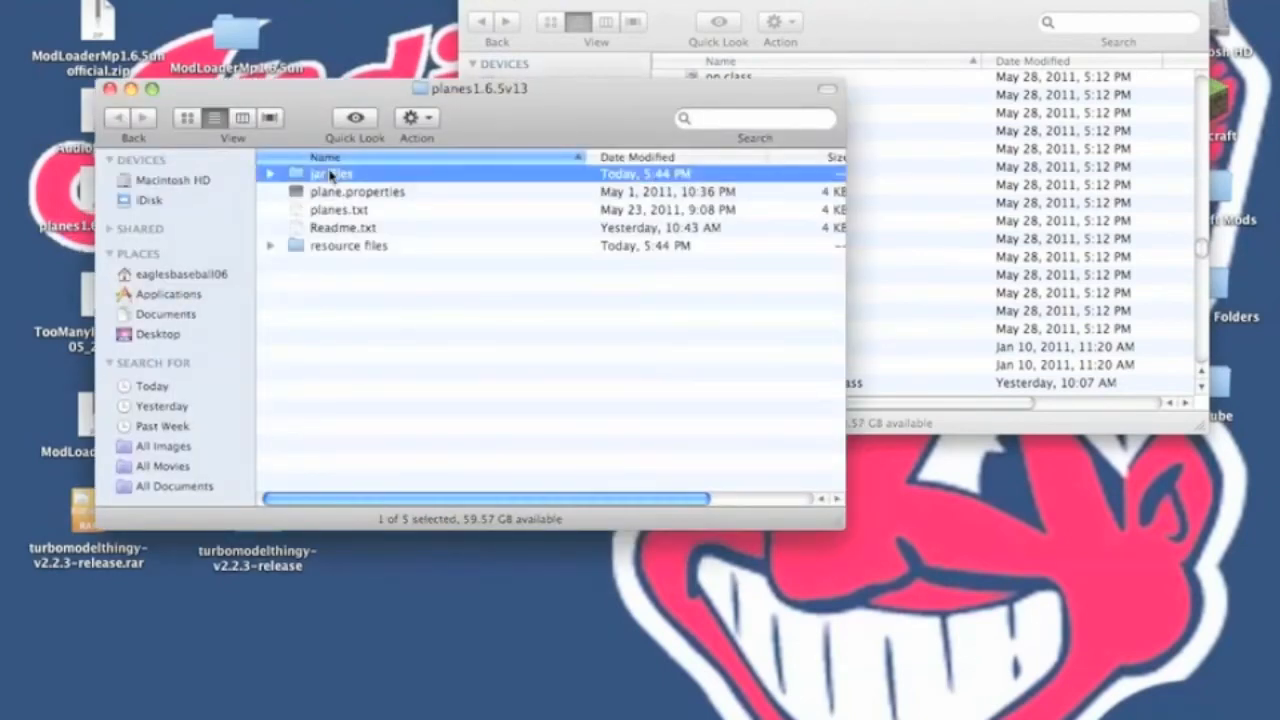
double_click(332, 172)
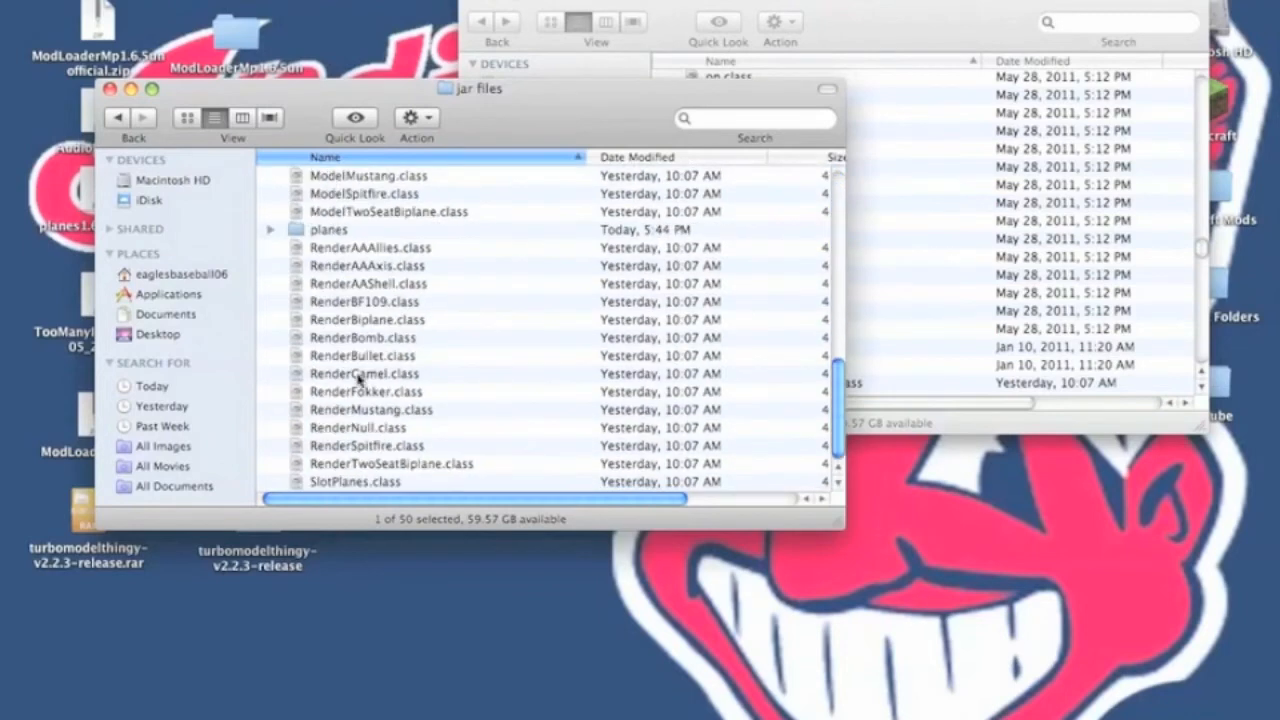
key(cmd+a)
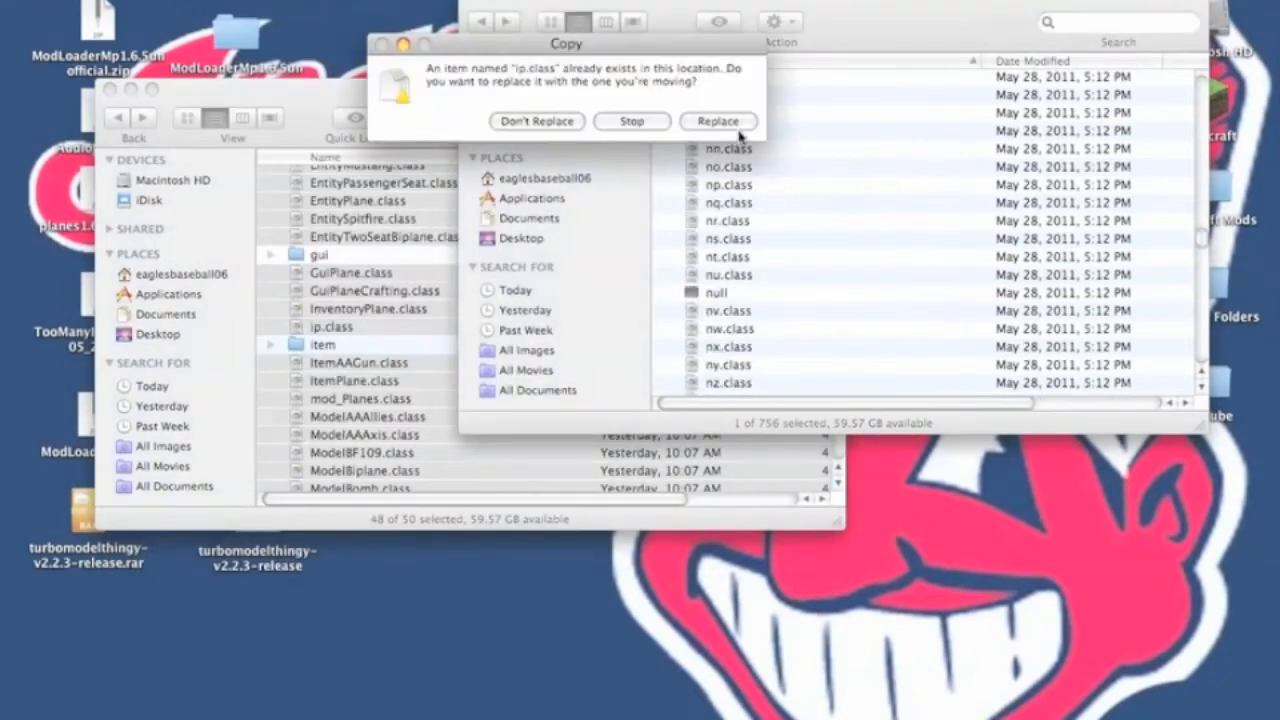
click(718, 120)
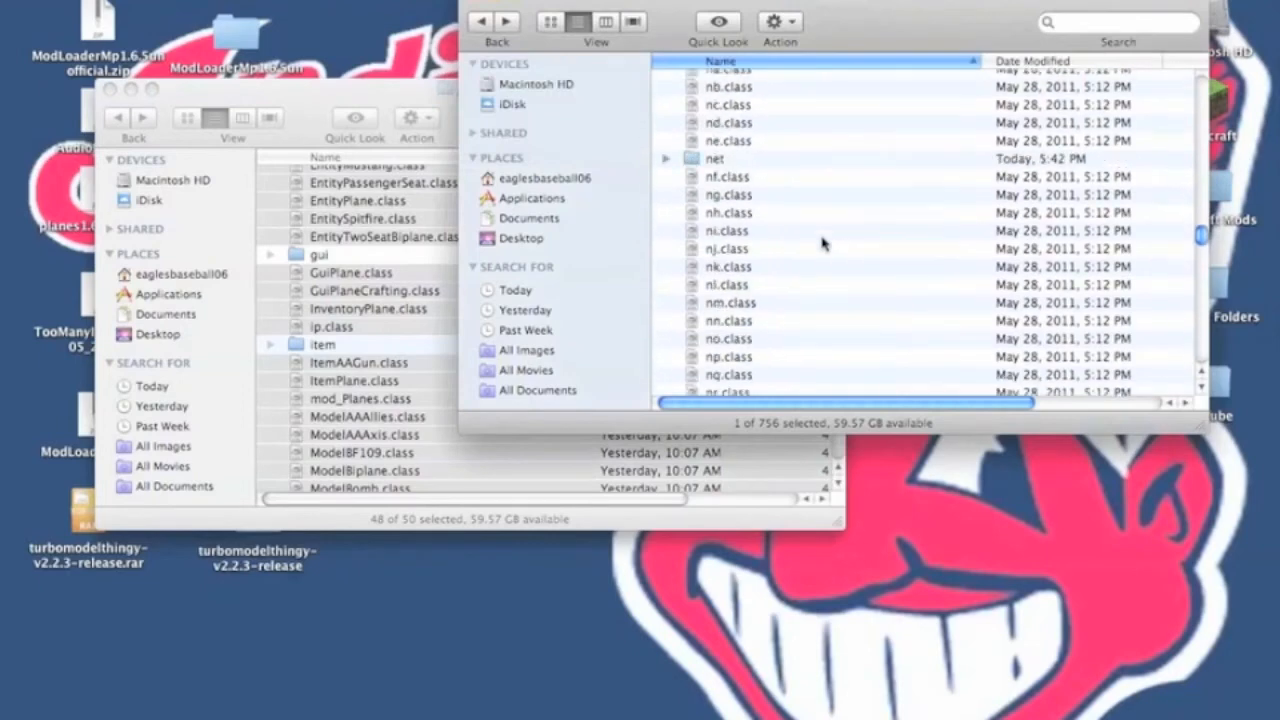
scroll(up, 3)
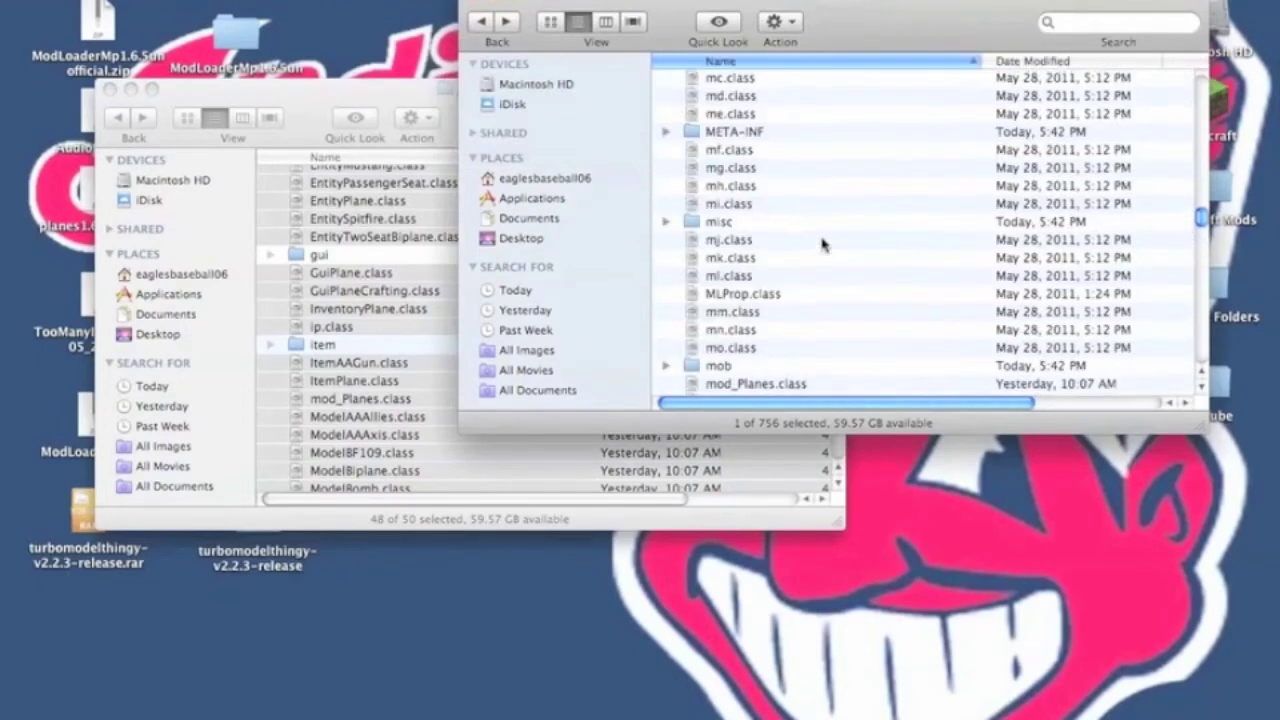
scroll(up, 3)
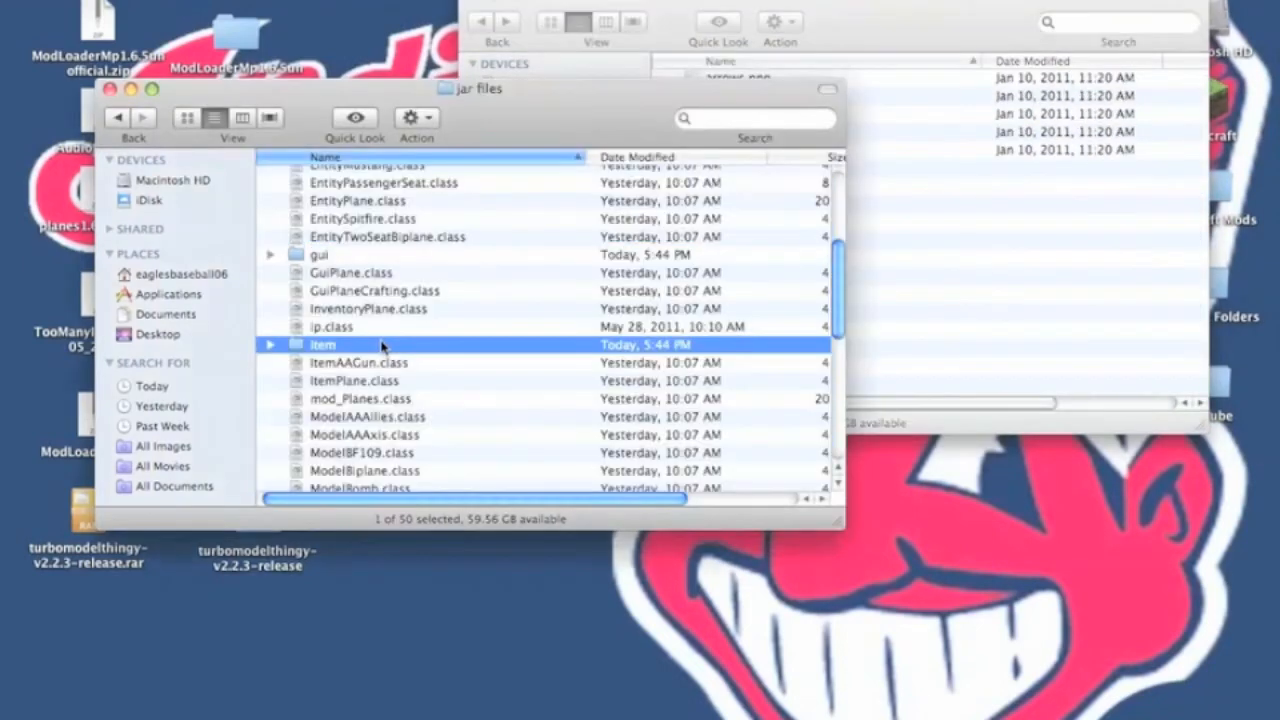
Step: Copy all nine plane item images into minecraft.jar's item folder
double_click(322, 344)
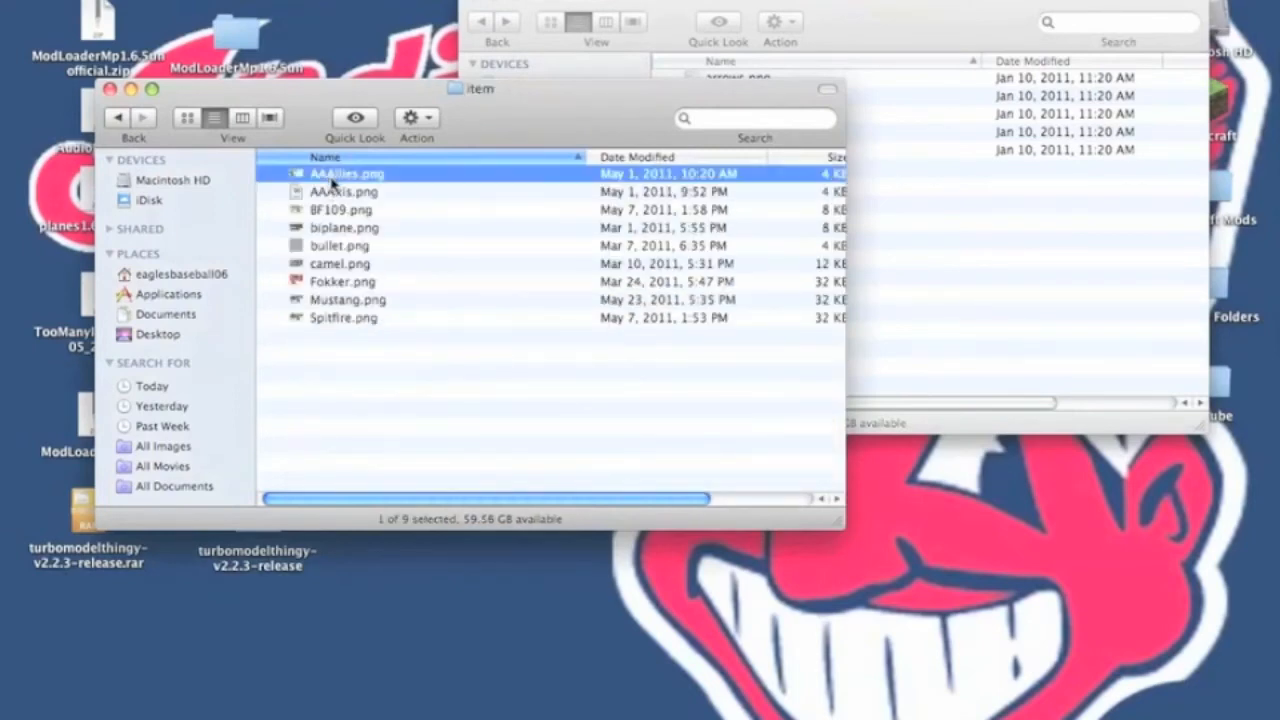
key(cmd+a)
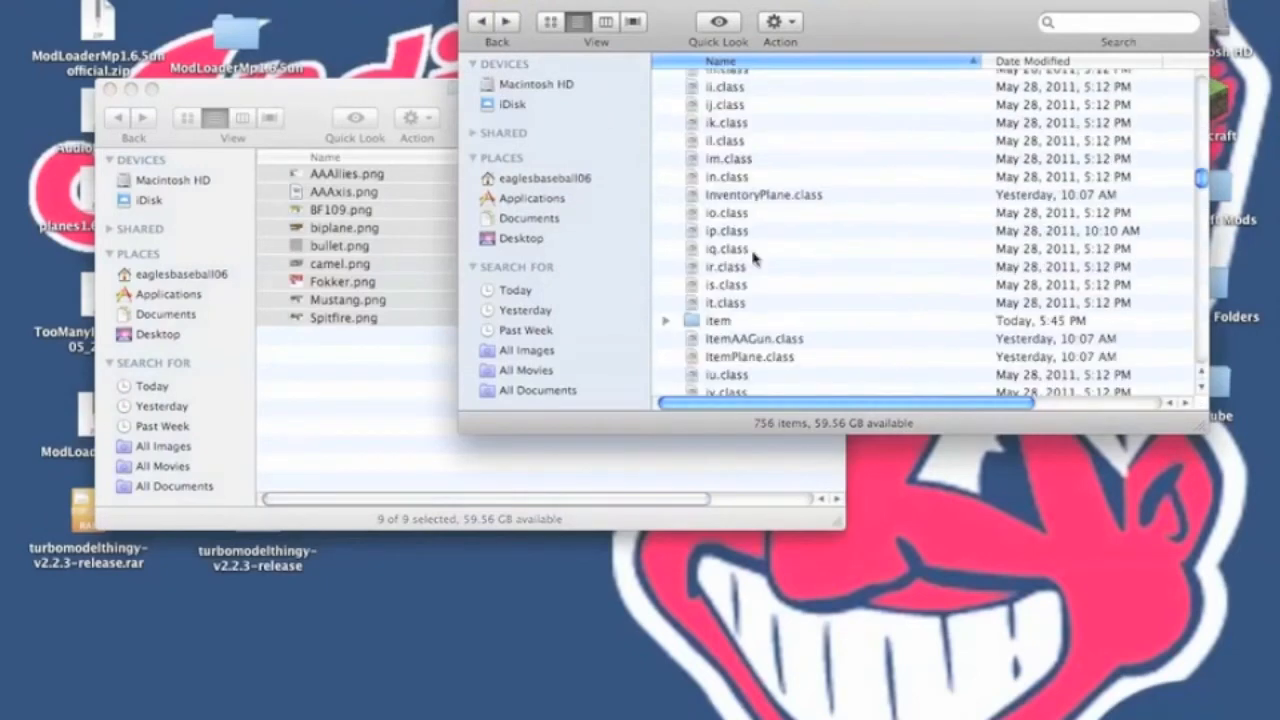
scroll(up, 3)
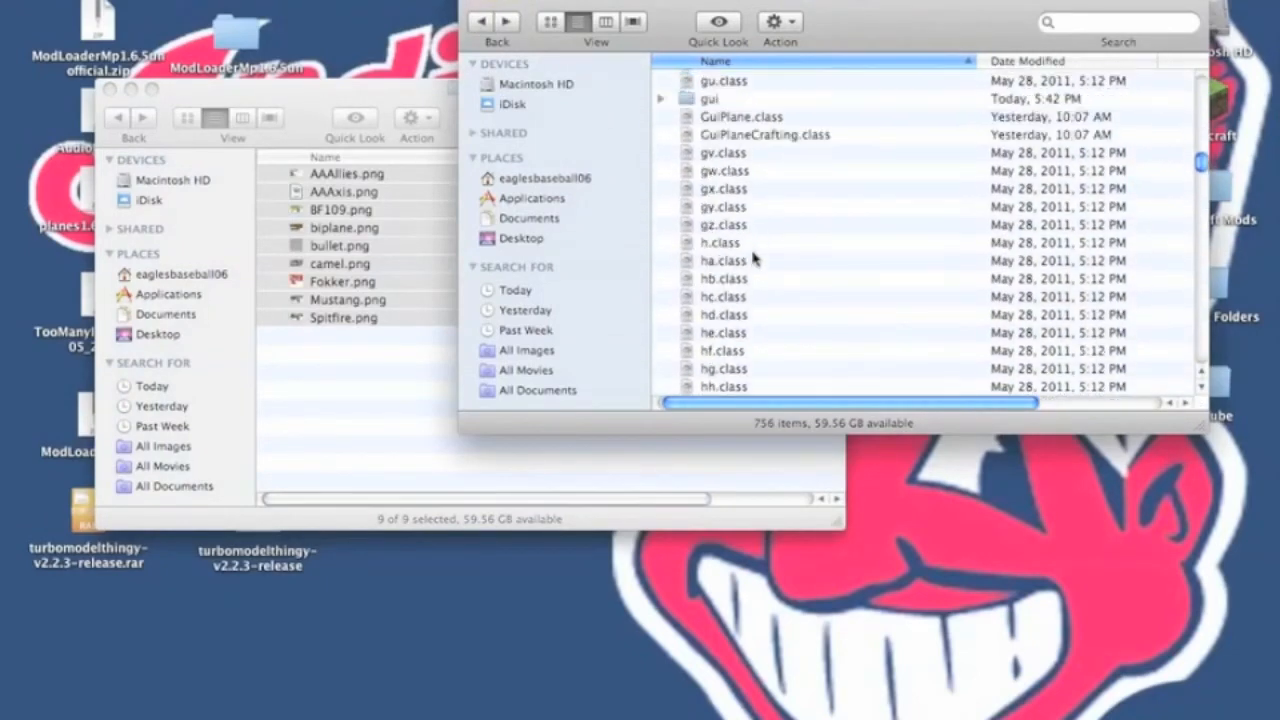
scroll(up, 3)
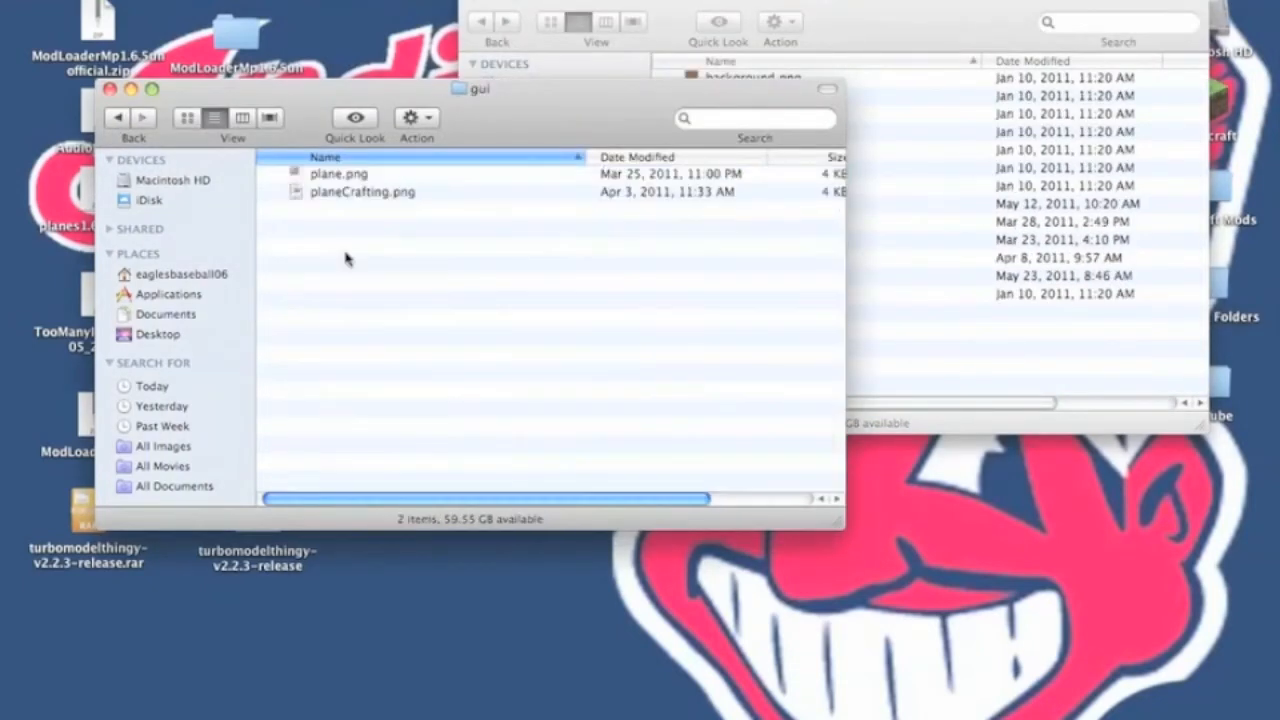
Step: Select the plane and crafting GUI images for minecraft.jar's gui folder
click(338, 172)
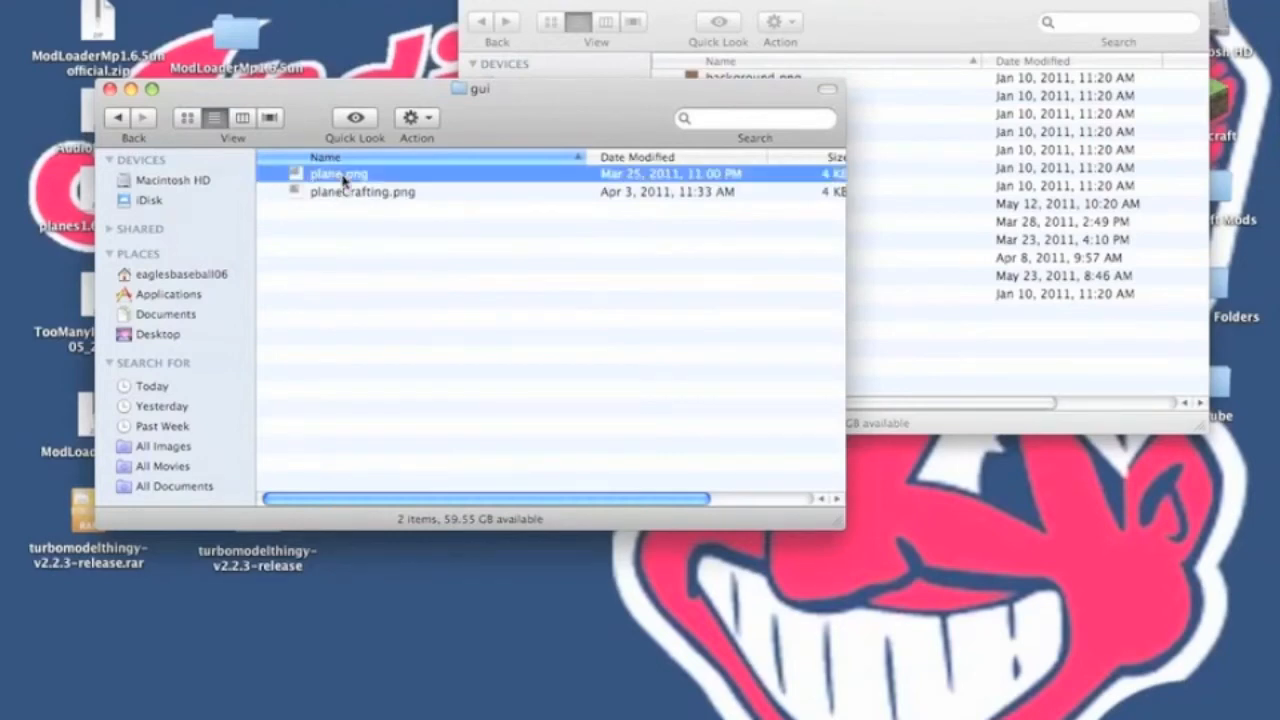
click(362, 192)
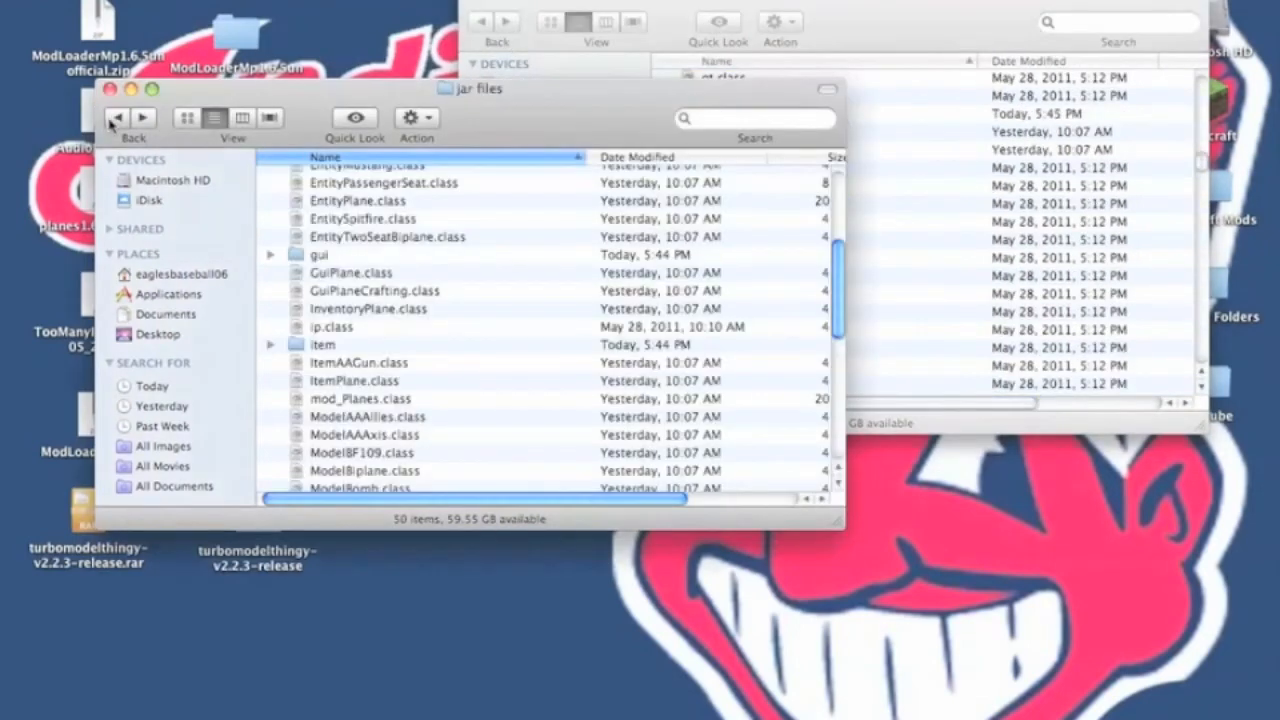
Step: Select plane.properties and planes.txt in planes1.6.5v13 for the main minecraft folder
click(116, 116)
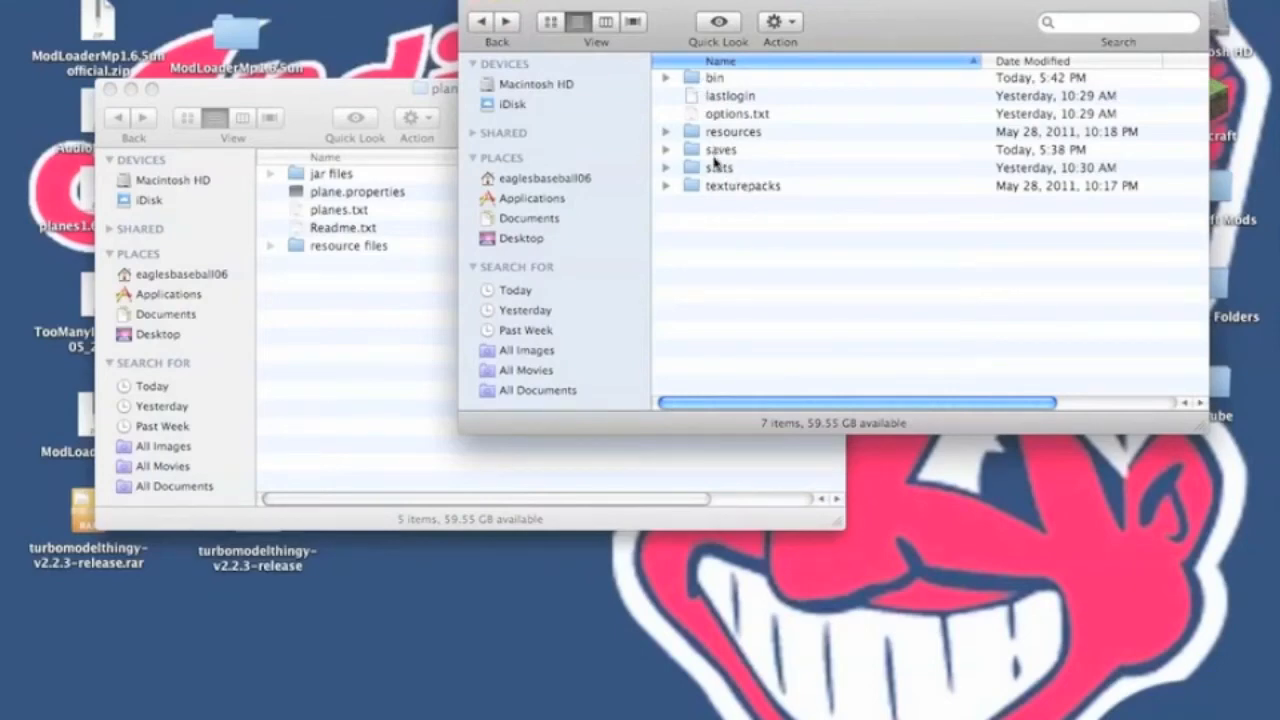
click(356, 192)
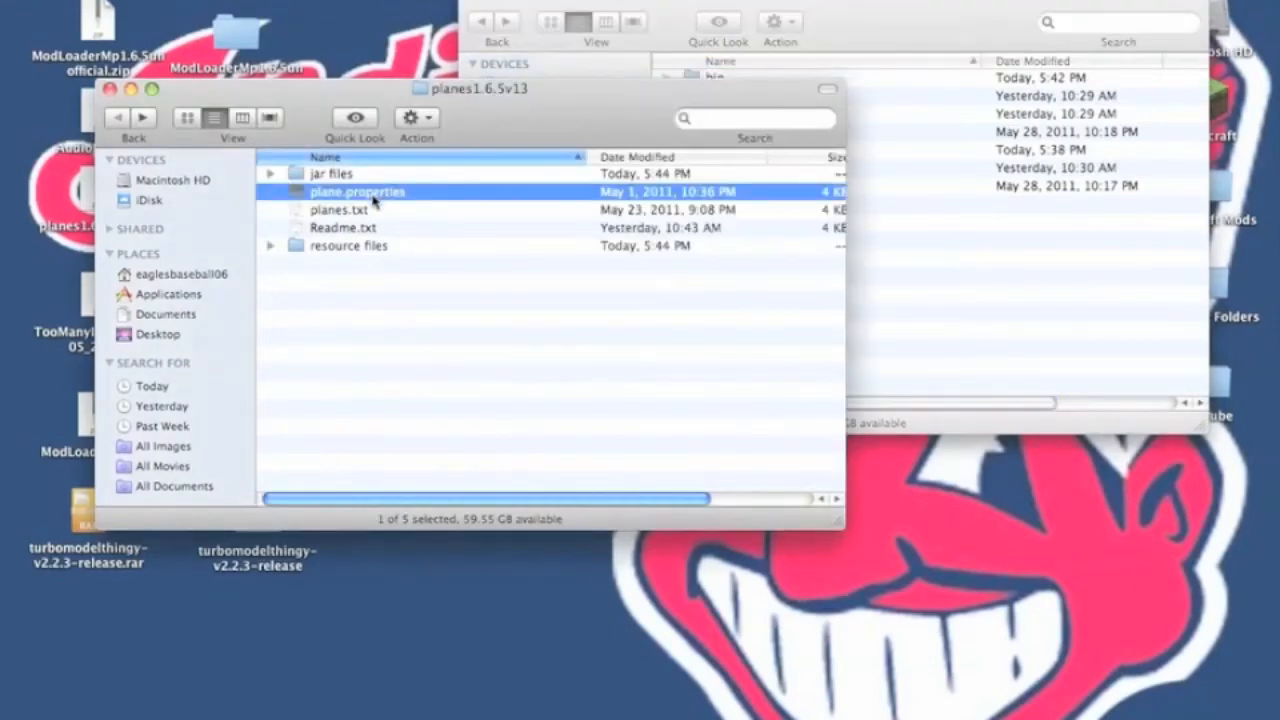
click(340, 210)
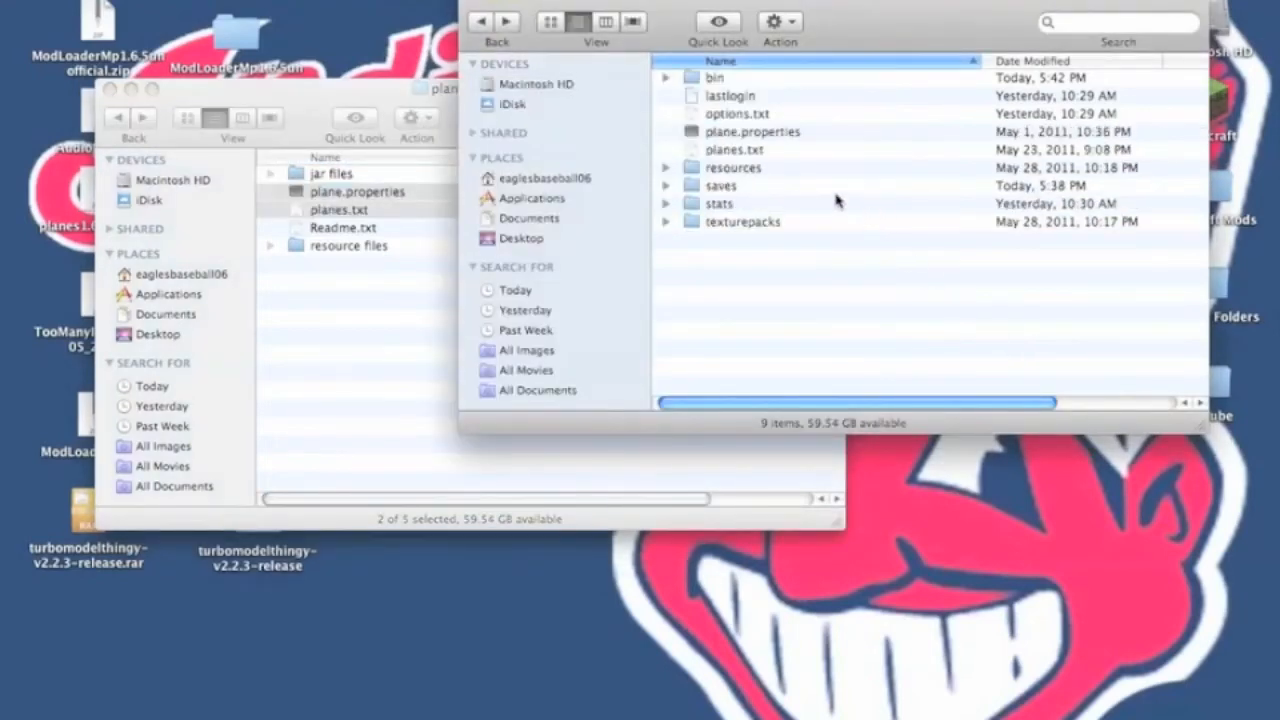
mouse_move(720, 162)
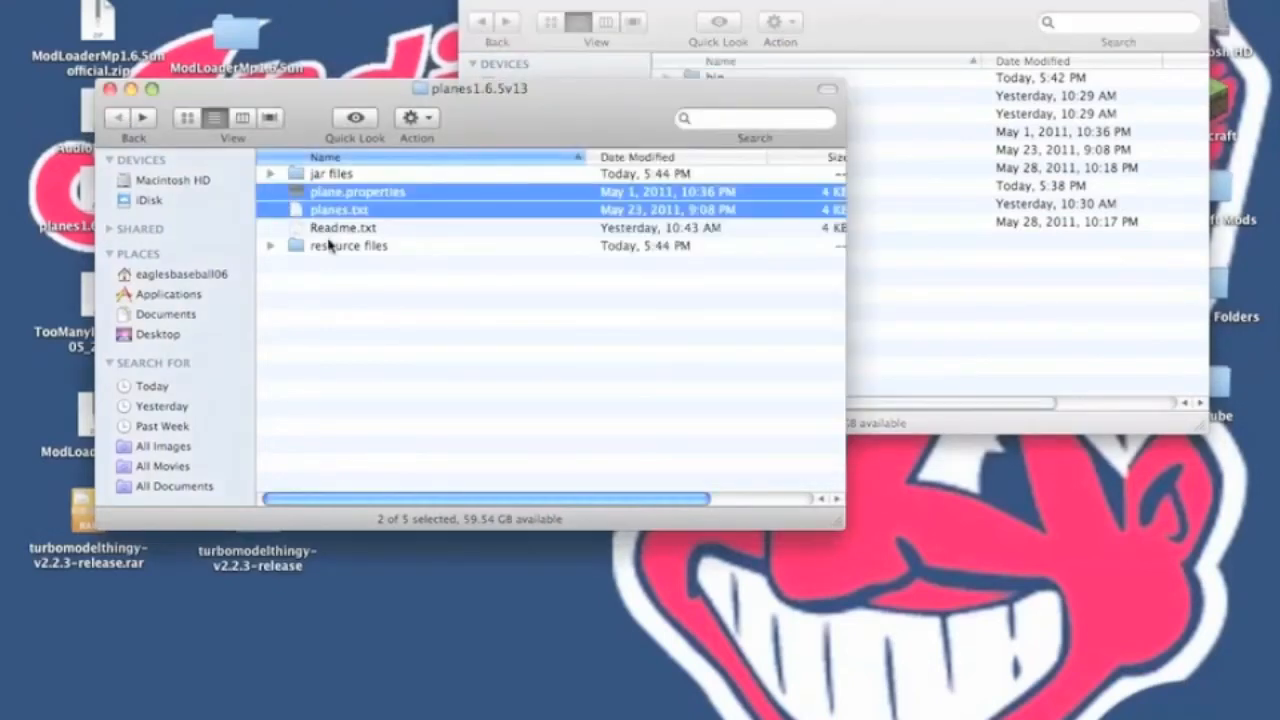
Step: Move the mod's resource files into minecraft/resources and close the emptied folder window
double_click(348, 244)
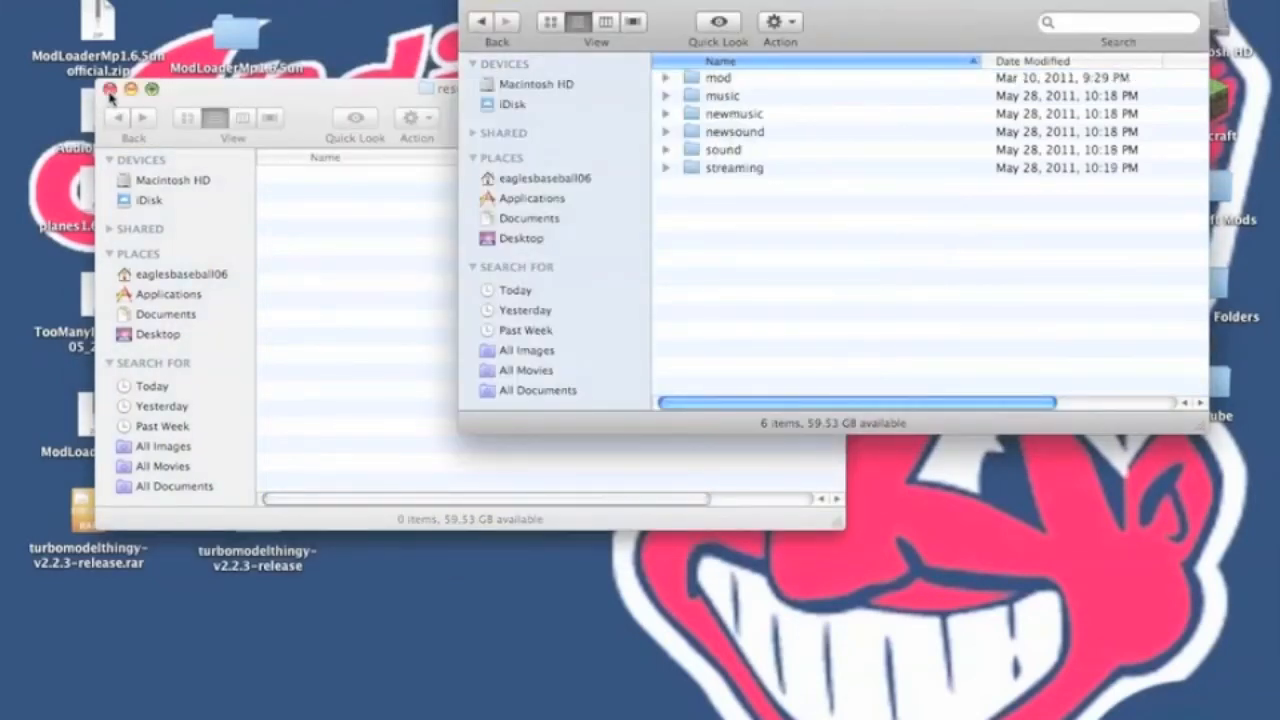
click(112, 90)
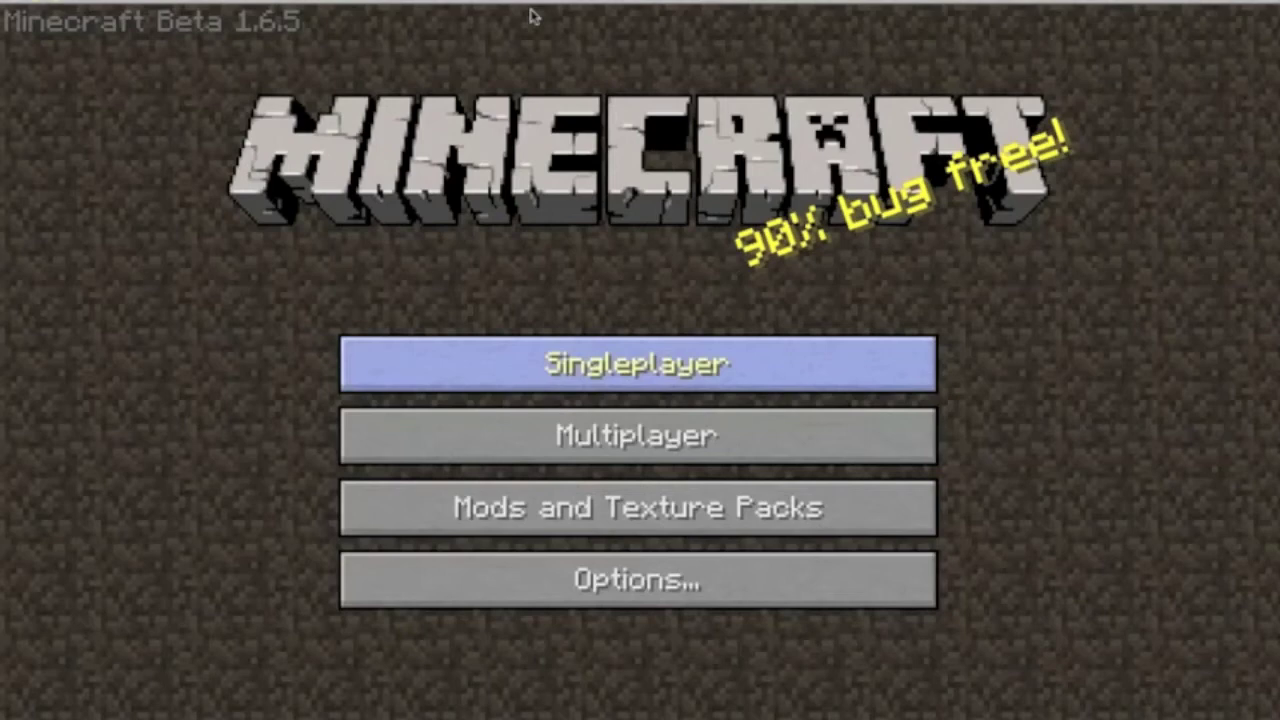
Step: Enter Singleplayer and select the Bombastic world from the world list
click(636, 364)
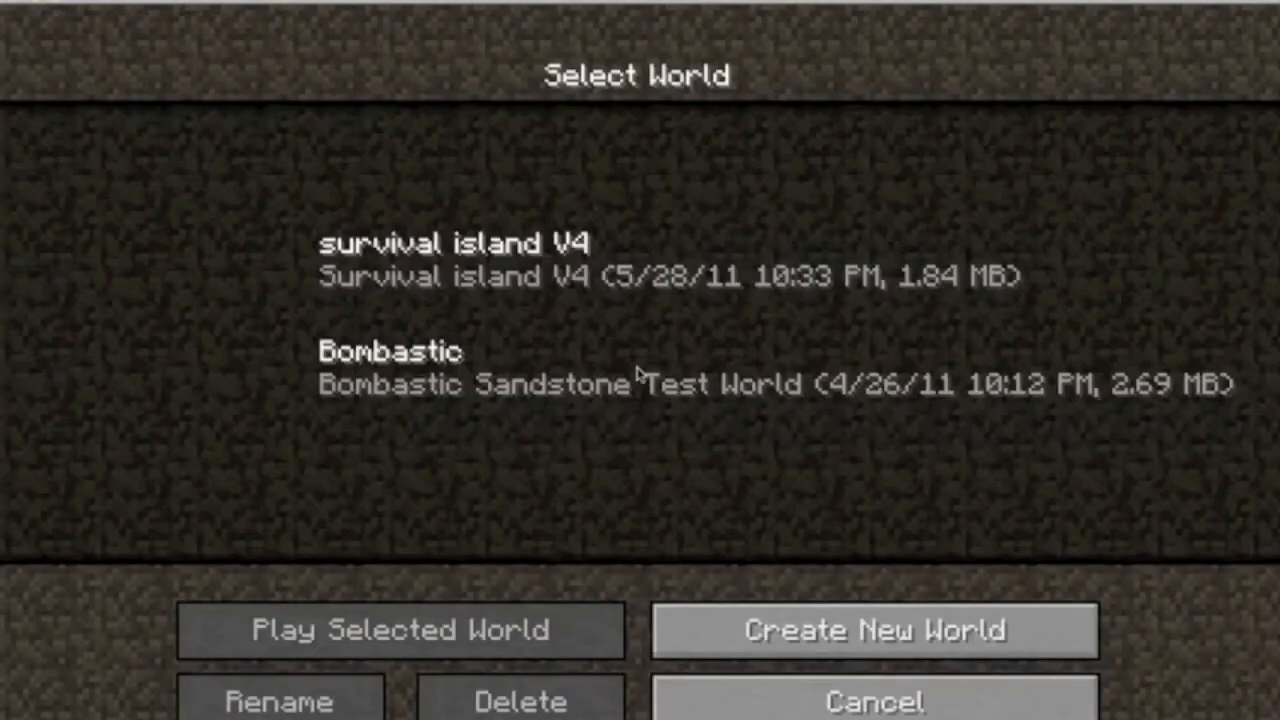
click(636, 368)
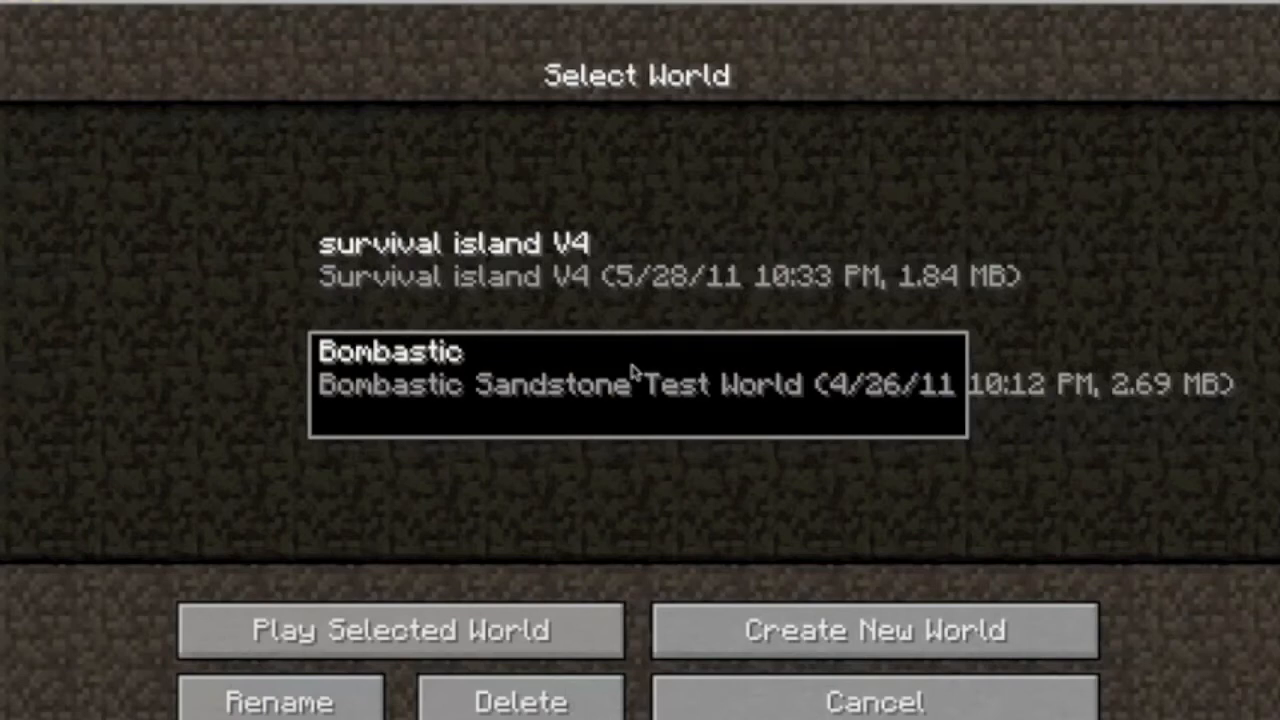
mouse_move(504, 558)
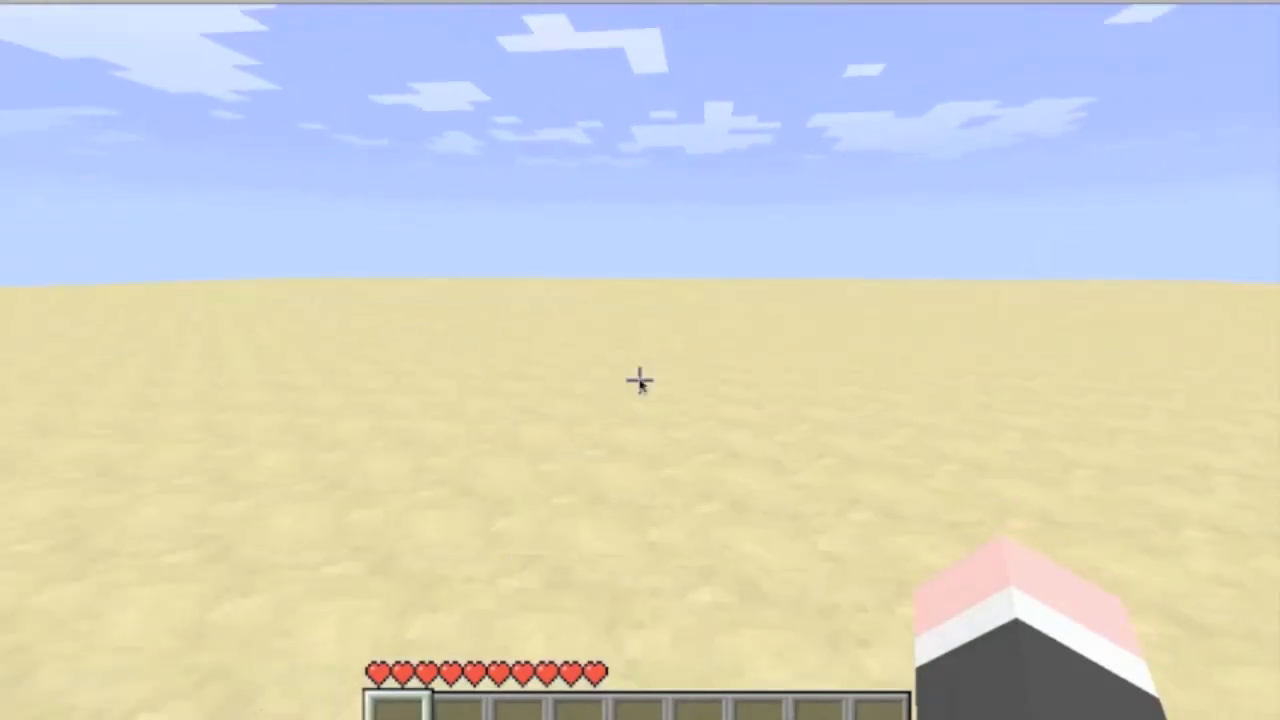
Step: Take the P-51 Mustang from TooManyItems, place it on the sand and load its slots with bullets and bombs
key(e)
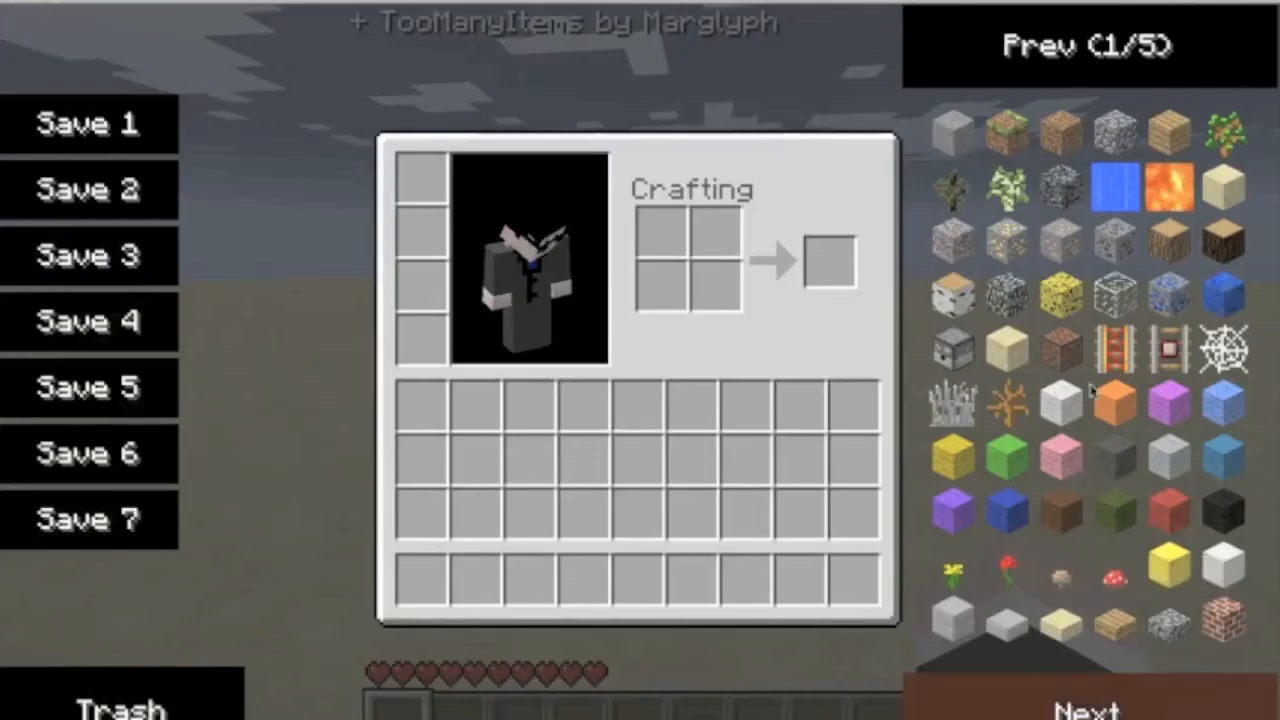
click(1088, 44)
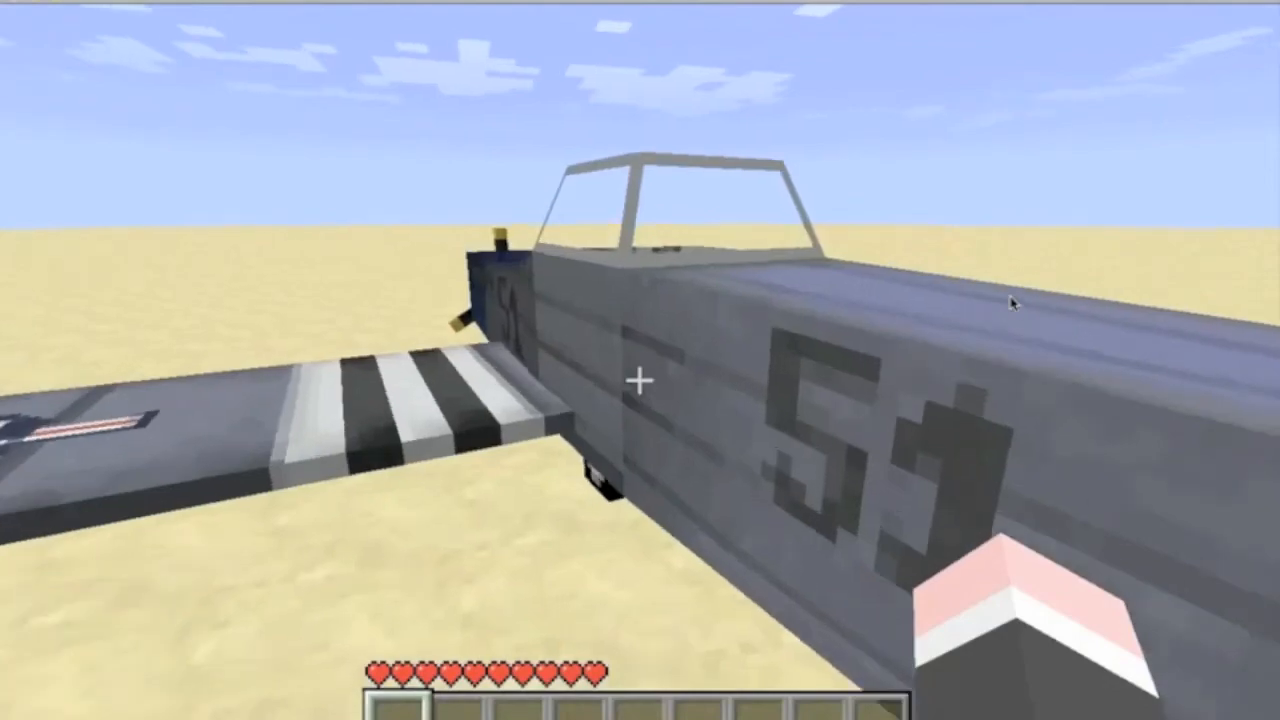
key(e)
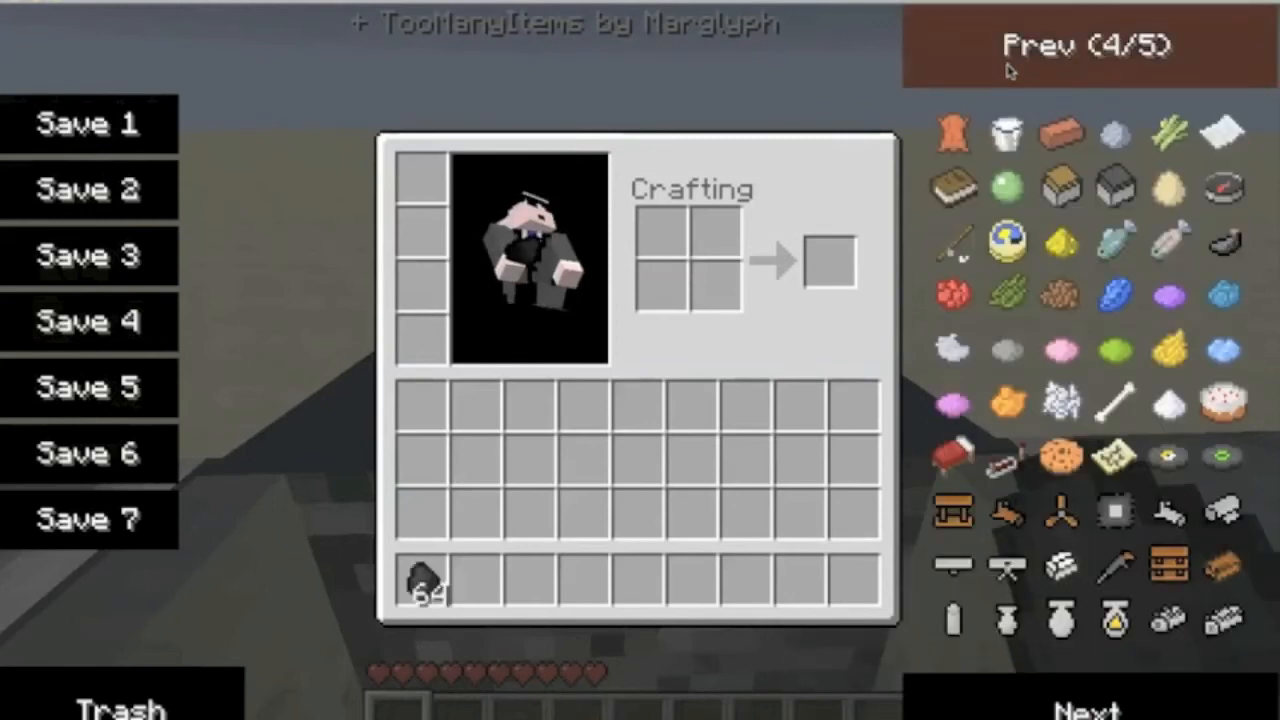
mouse_move(1112, 618)
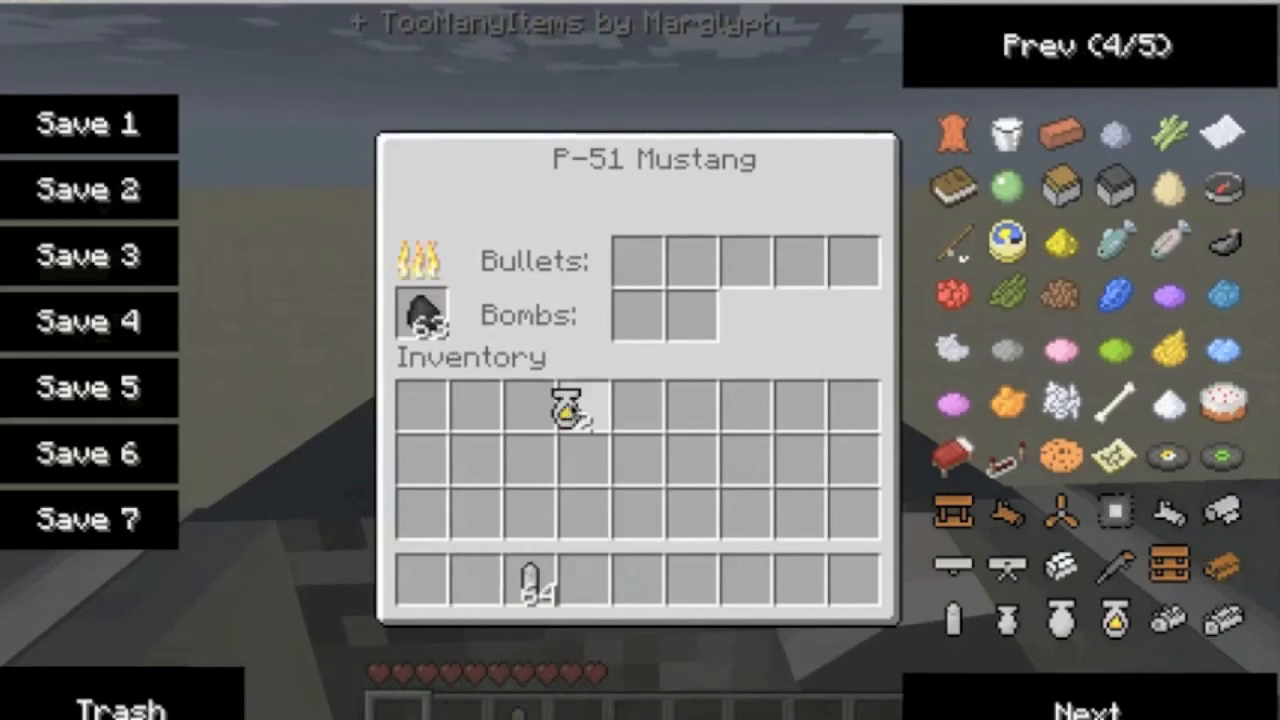
drag(564, 404, 684, 318)
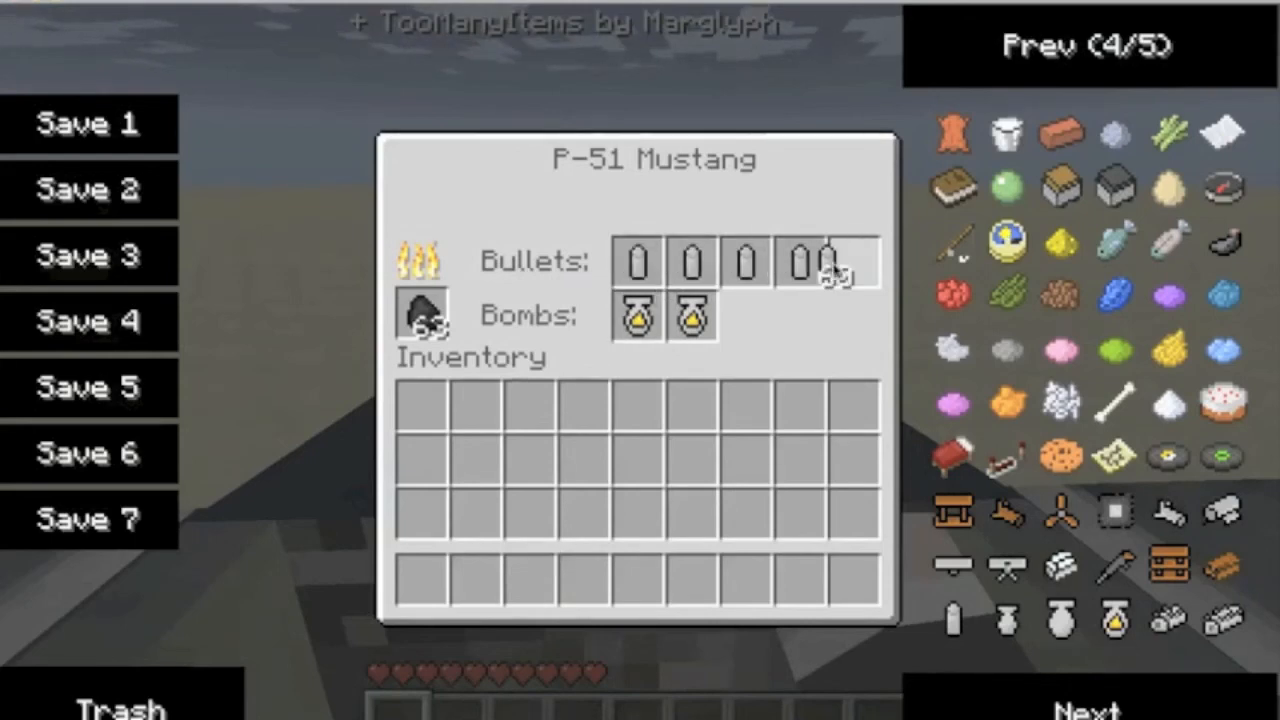
key(Escape)
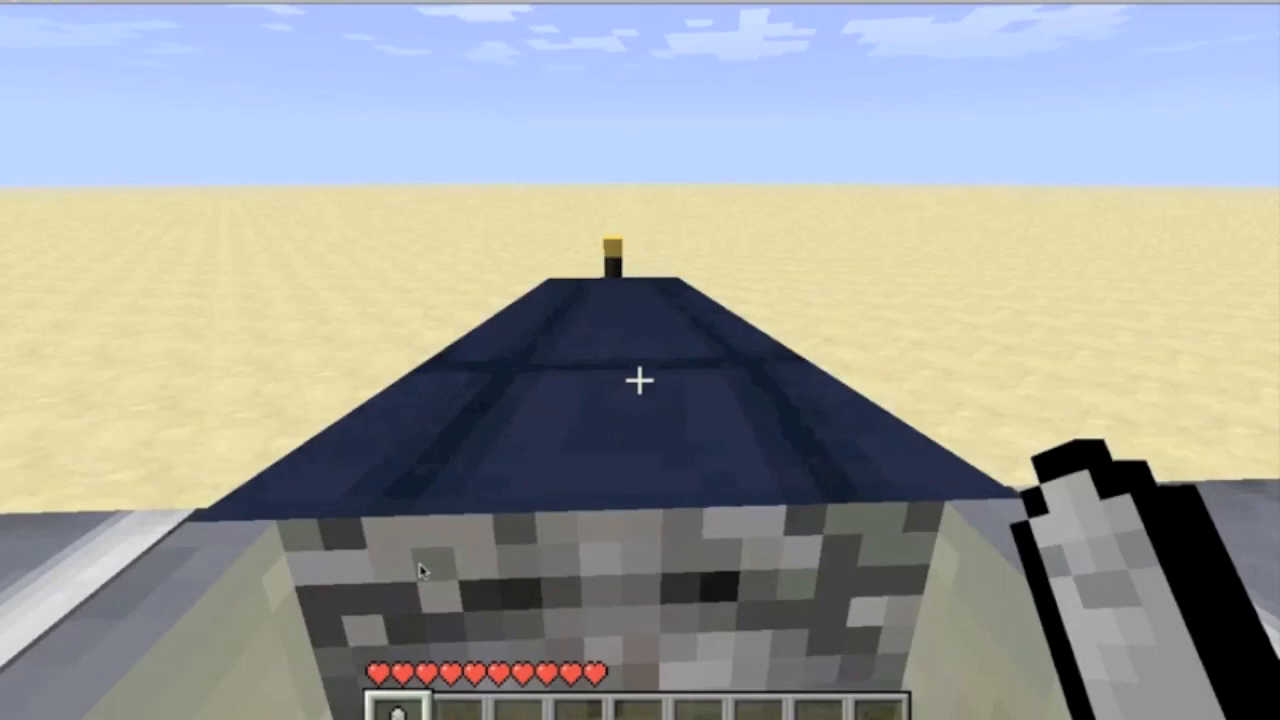
mouse_move(640, 380)
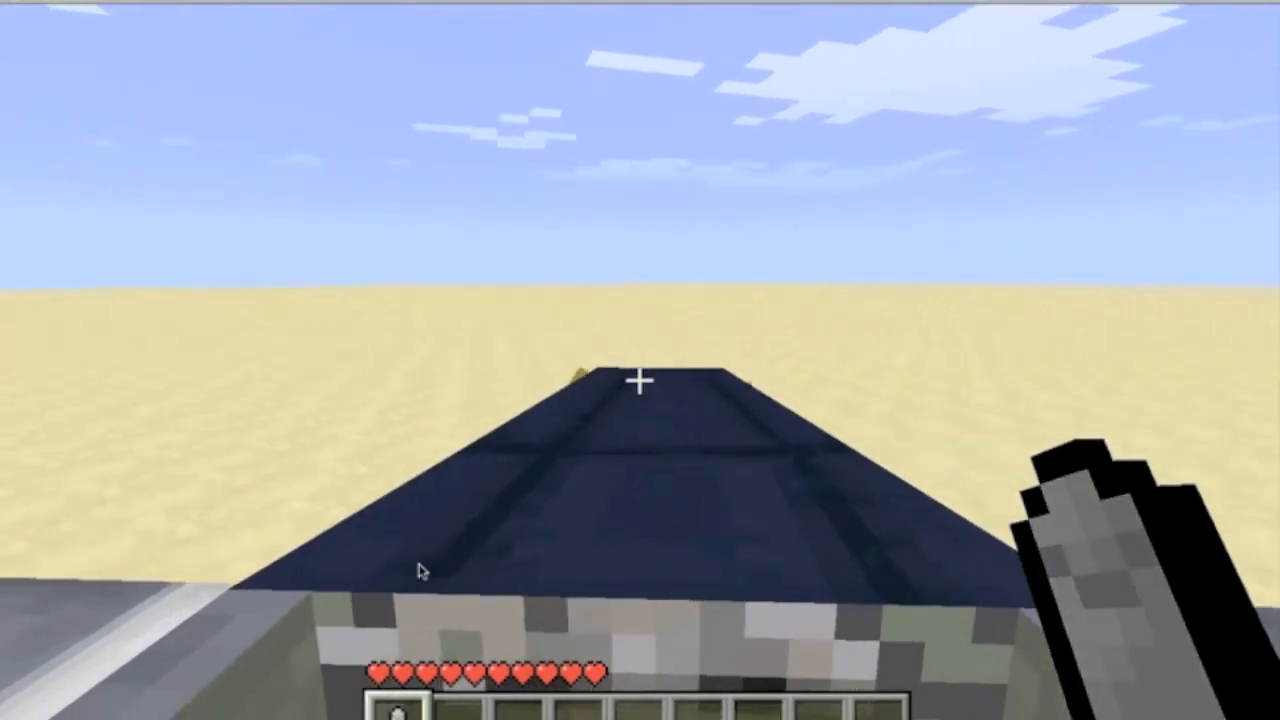
Step: Board the P-51 Mustang and climb high above the desert toward the sea
click(640, 384)
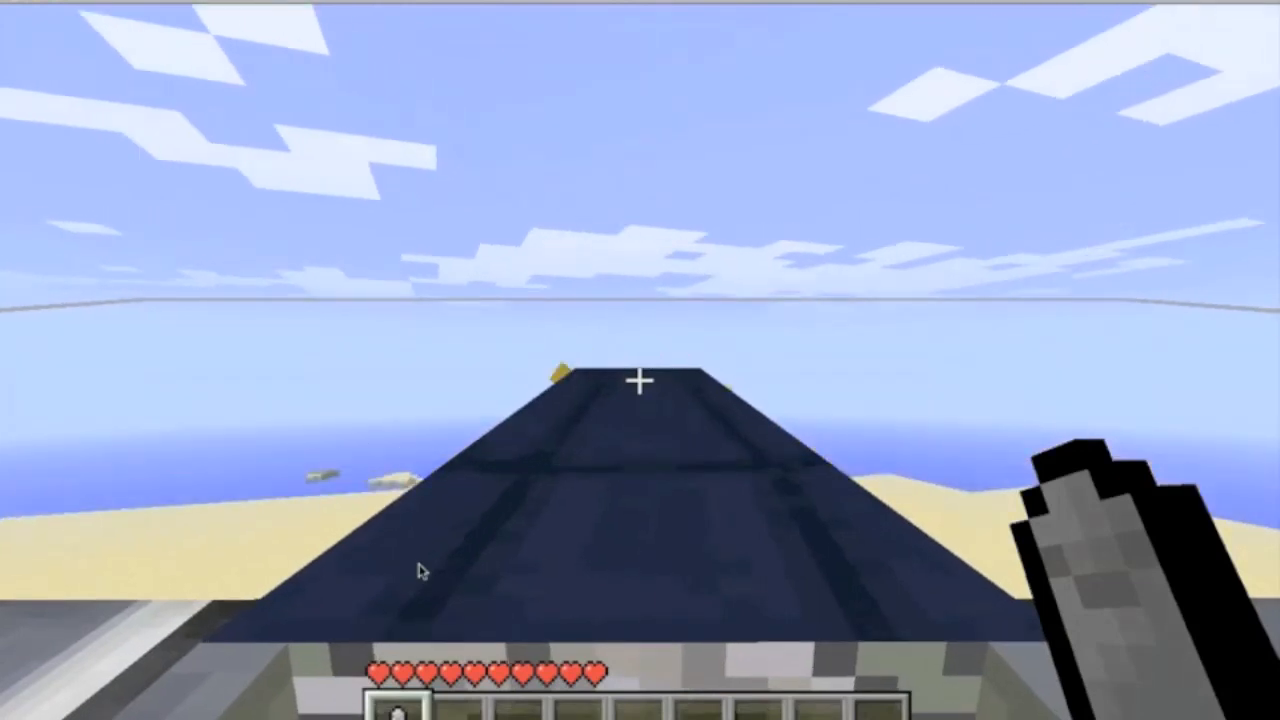
mouse_move(640, 380)
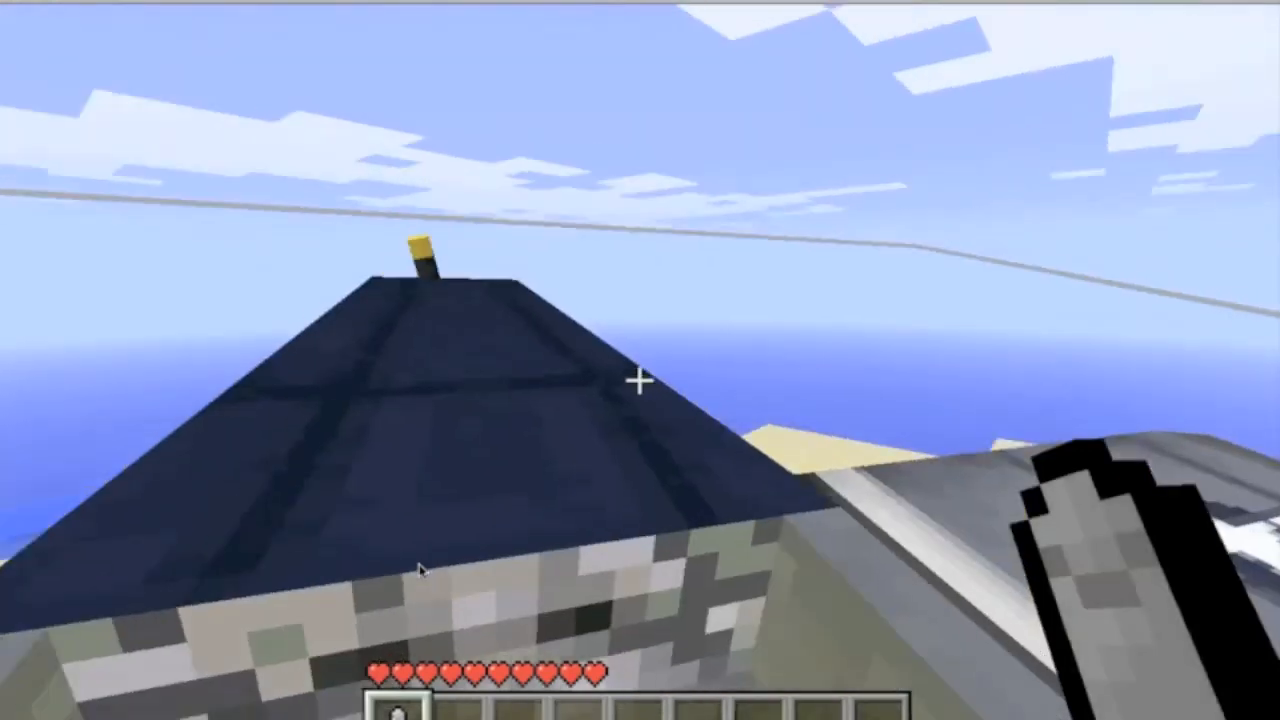